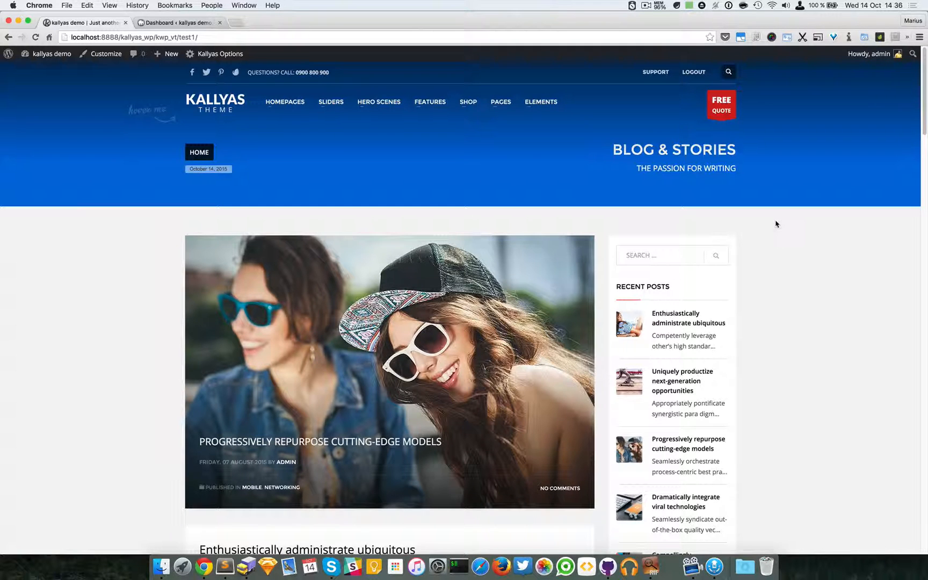
- Open the HERO SCENES menu listing demos like Simple Layout and Weather Panel
{"action": "left_click", "coordinate": [379, 102]}
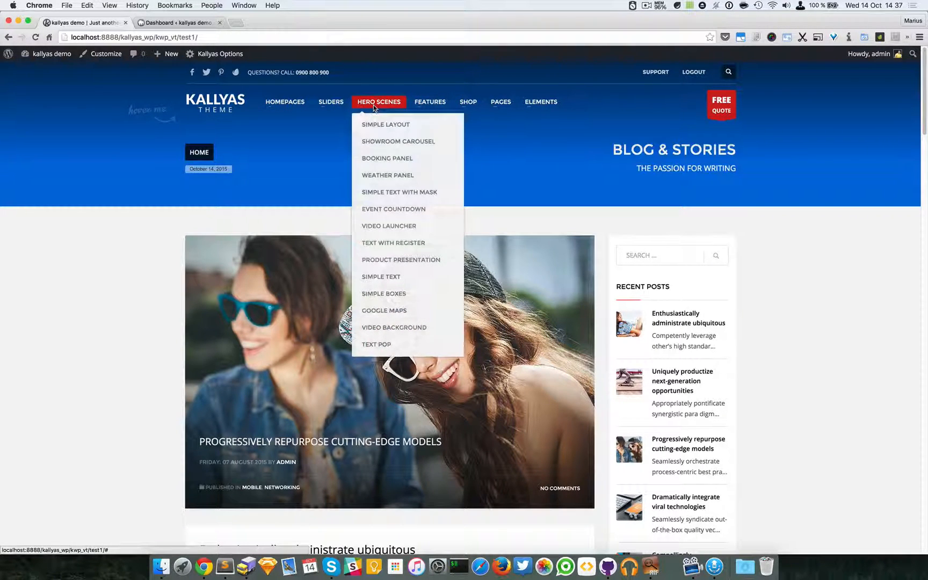
{"action": "mouse_move", "coordinate": [394, 327]}
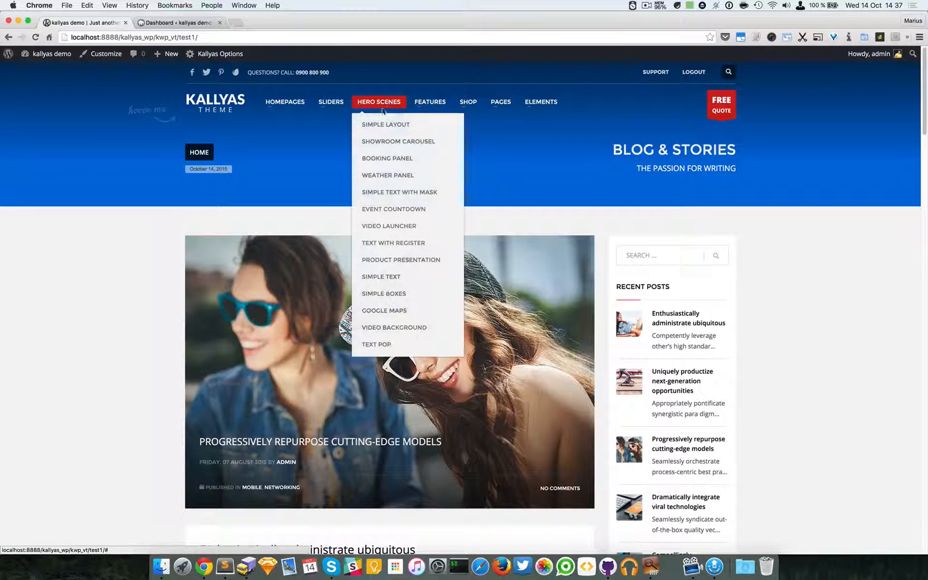
{"action": "mouse_move", "coordinate": [388, 158]}
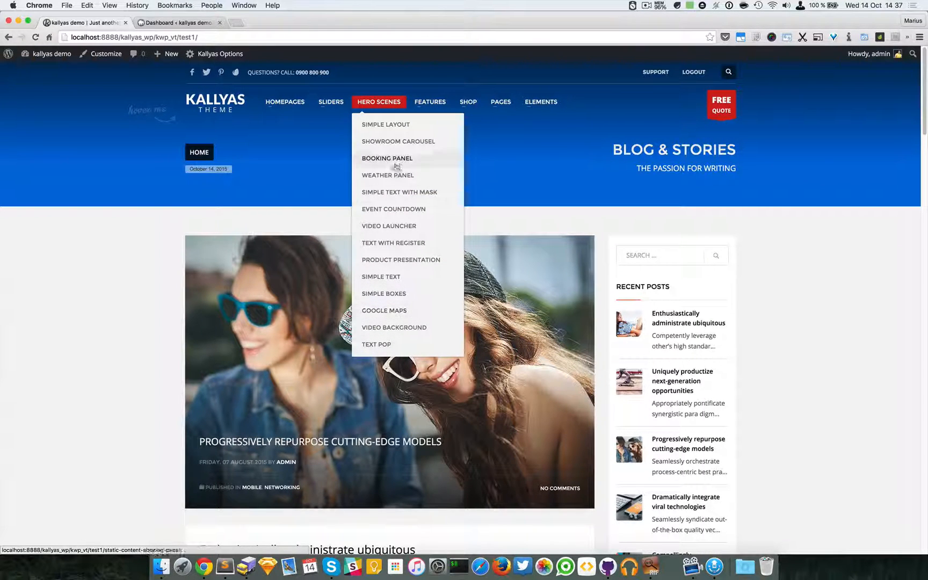
{"action": "mouse_move", "coordinate": [387, 124]}
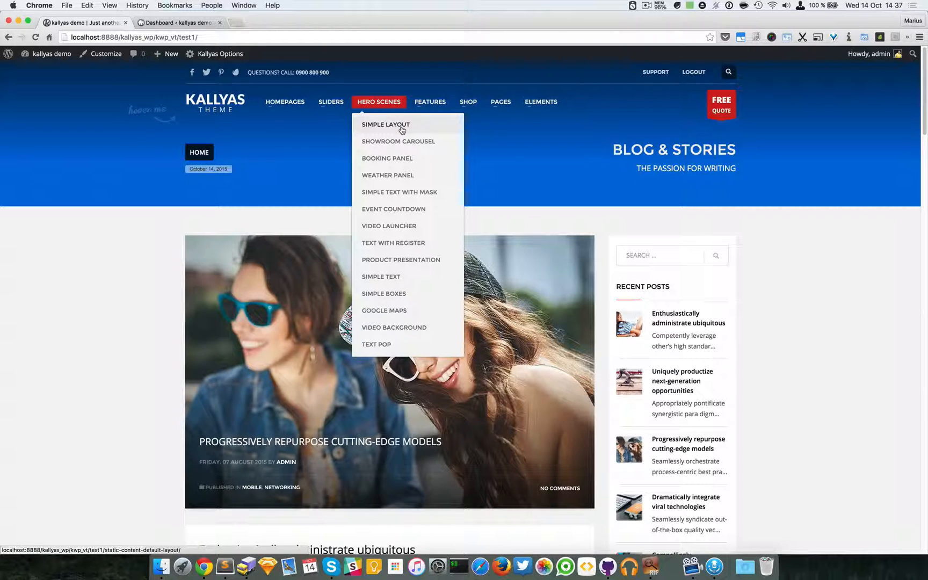
{"action": "mouse_move", "coordinate": [374, 87]}
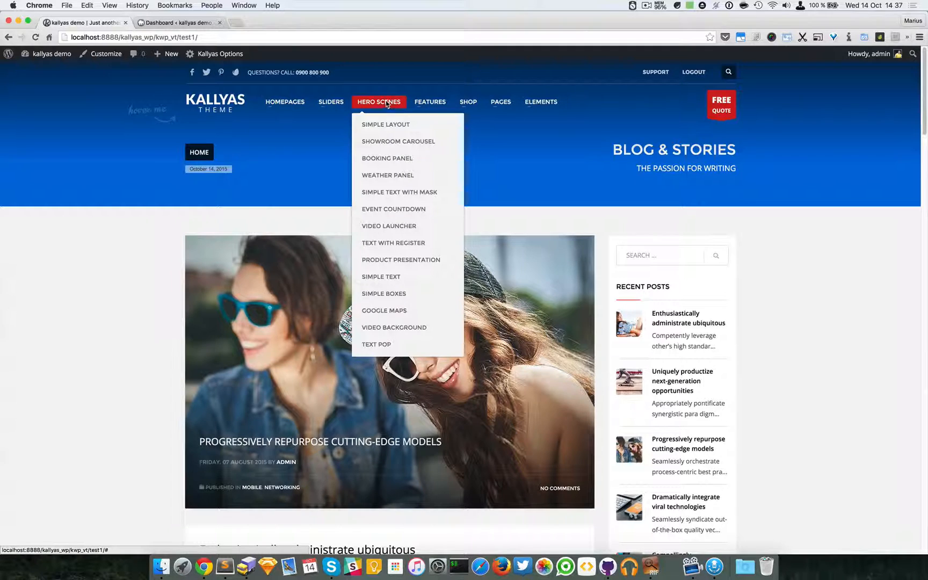
{"action": "mouse_move", "coordinate": [389, 90]}
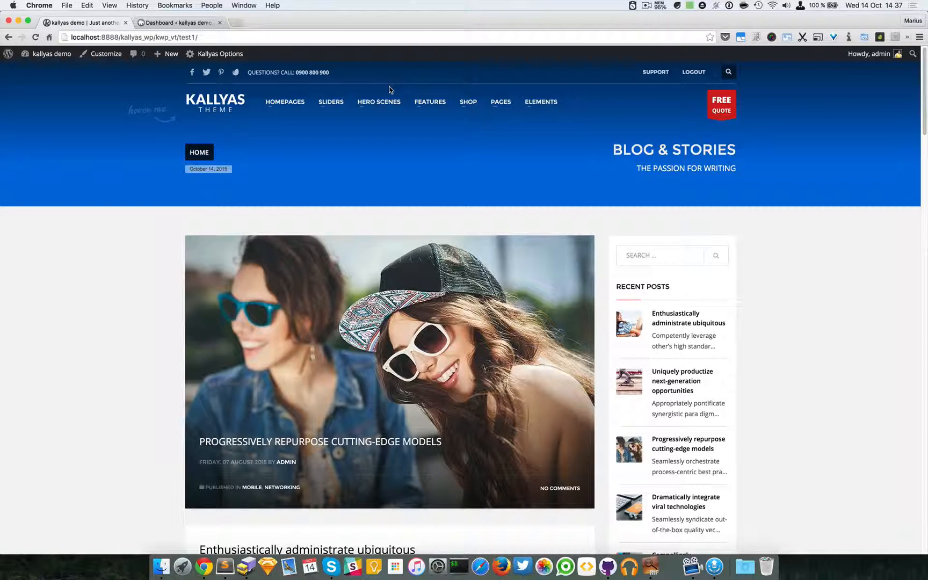
{"action": "left_click", "coordinate": [378, 103]}
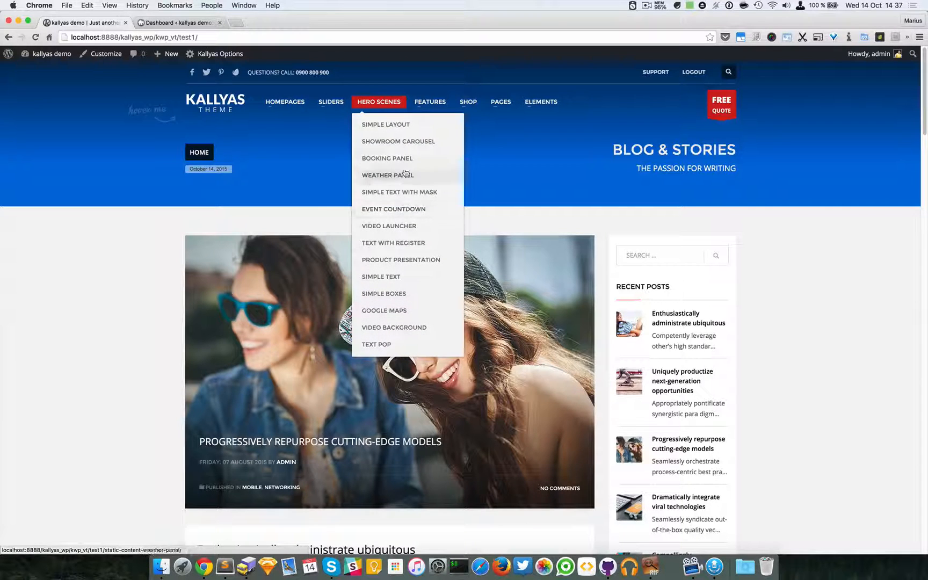
{"action": "mouse_move", "coordinate": [384, 106]}
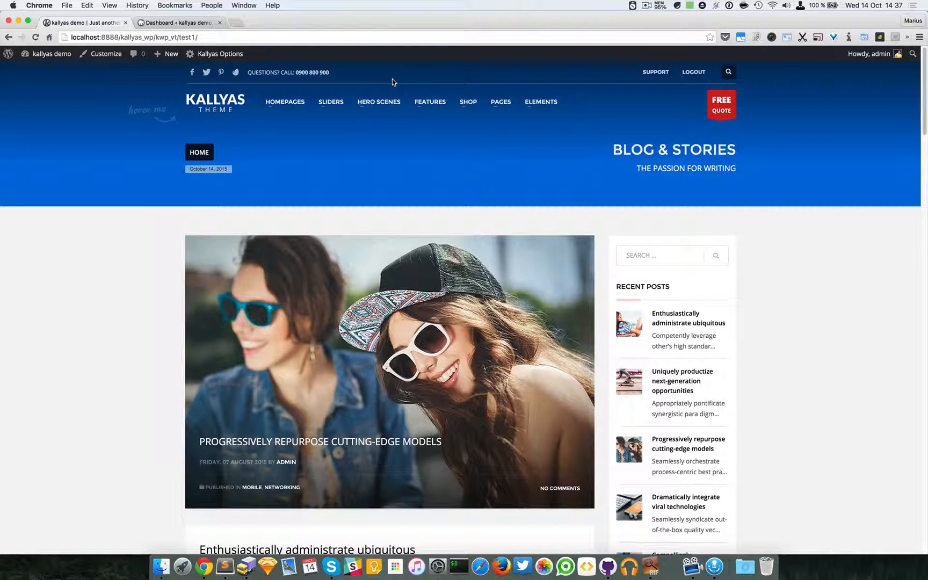
{"action": "left_click", "coordinate": [379, 102]}
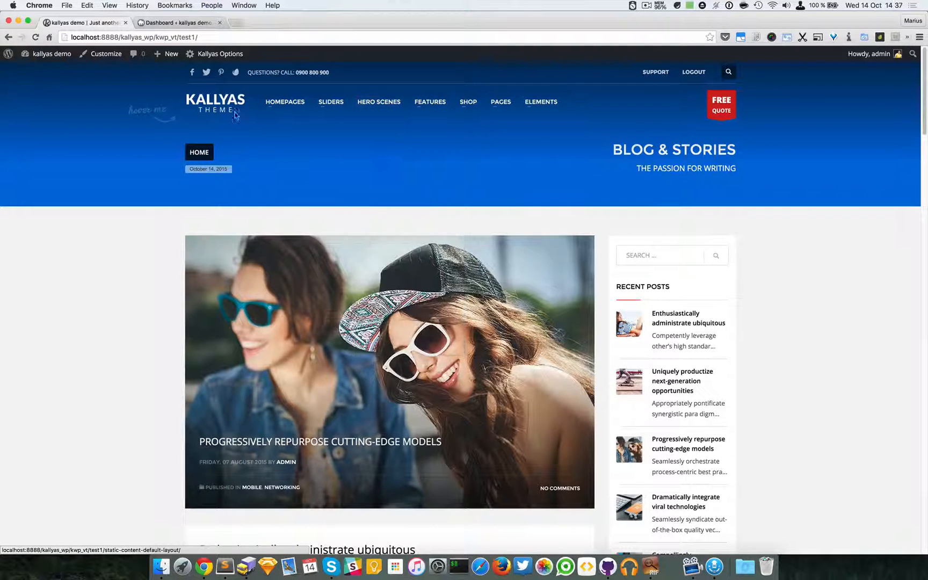
{"action": "mouse_move", "coordinate": [701, 244]}
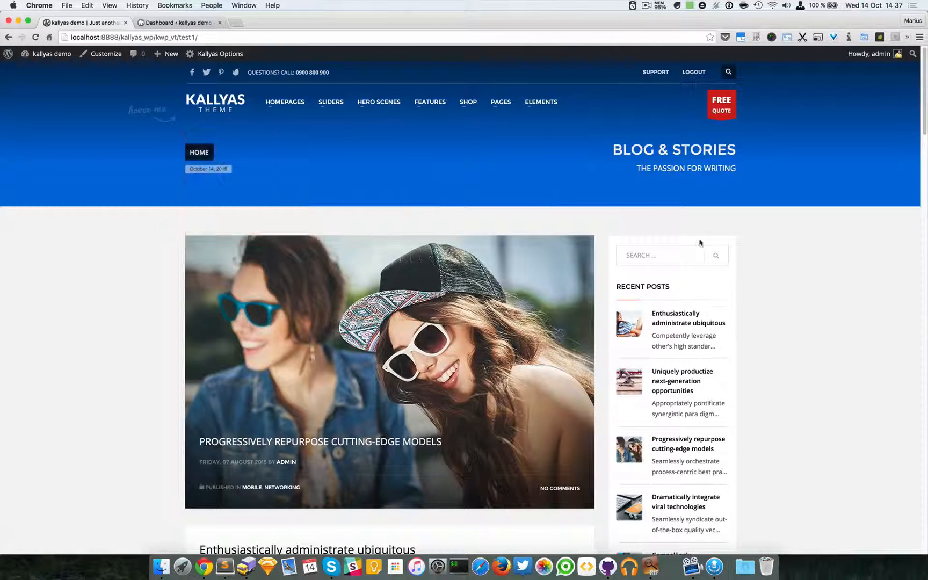
{"action": "mouse_move", "coordinate": [379, 102]}
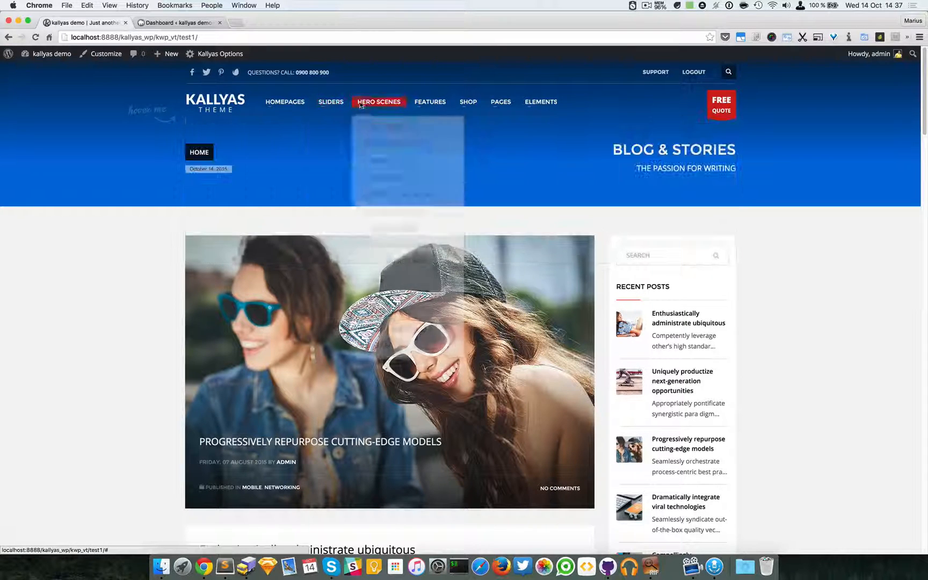
{"action": "left_click", "coordinate": [379, 102]}
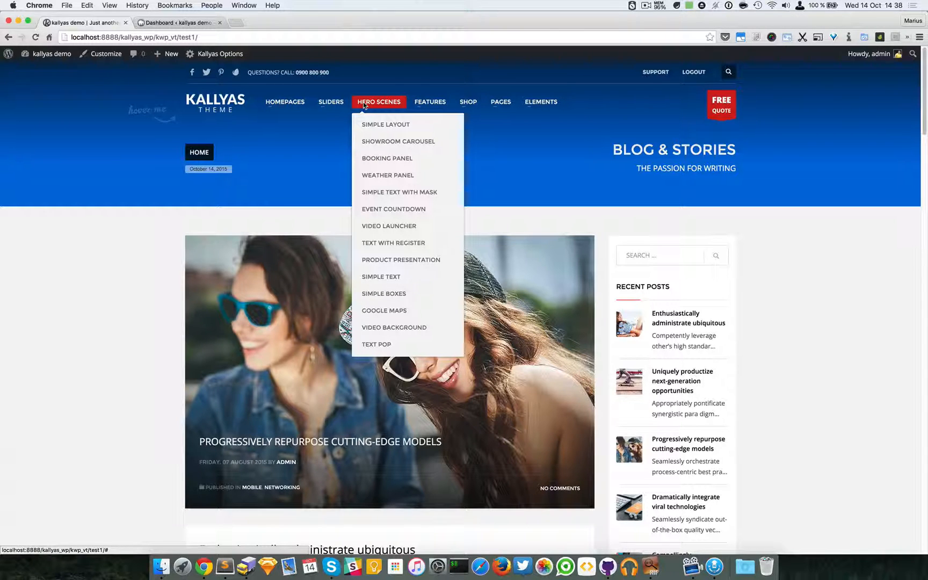
- Reopen the HERO SCENES dropdown to reach the Simple Text demo
{"action": "left_click", "coordinate": [398, 141]}
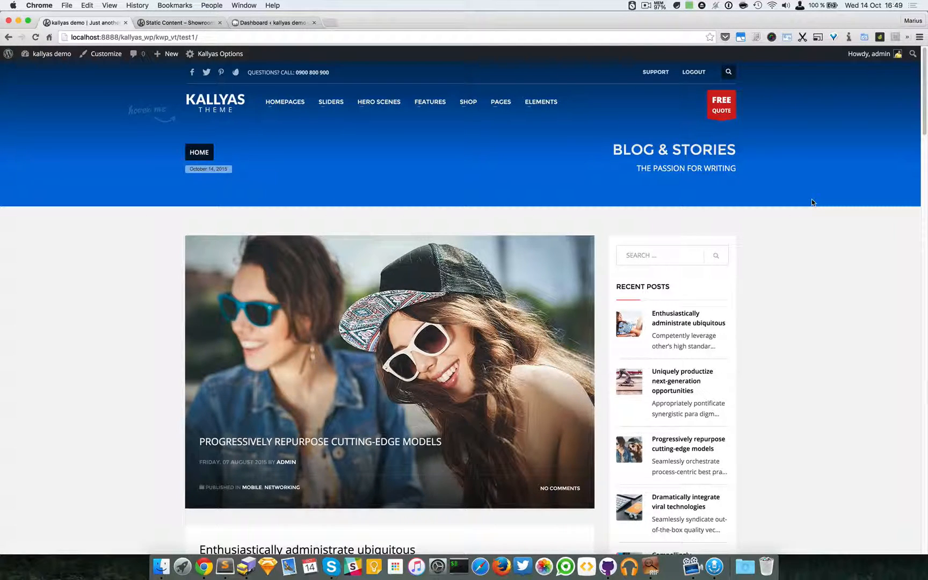
{"action": "mouse_move", "coordinate": [414, 130]}
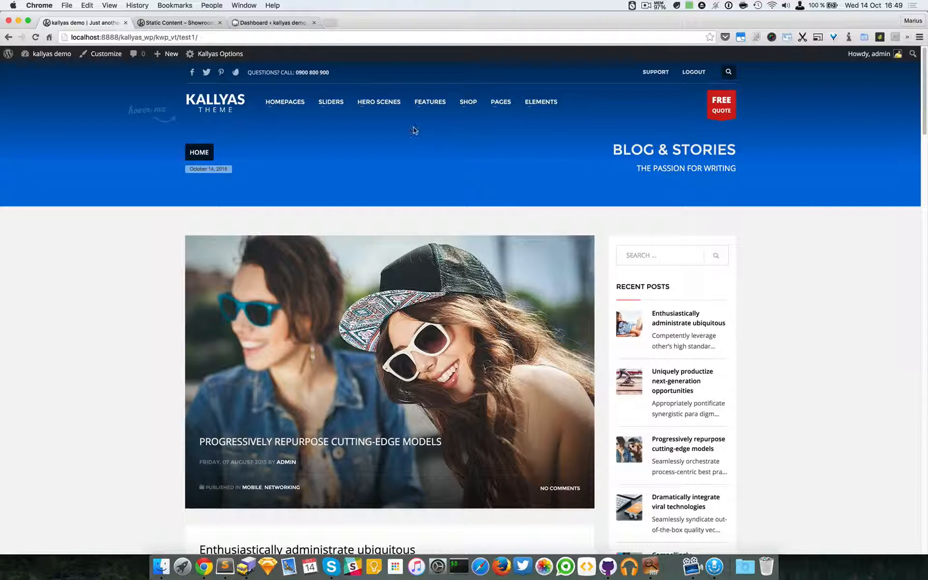
{"action": "left_click", "coordinate": [379, 102]}
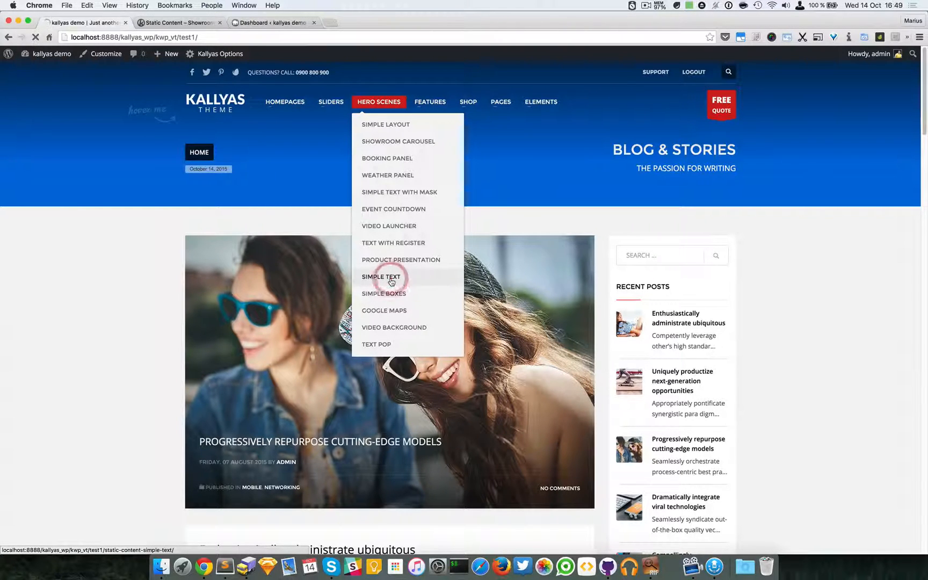
- Open the Simple Text hero scene demo and launch 'Edit with page builder'
{"action": "left_click", "coordinate": [381, 277]}
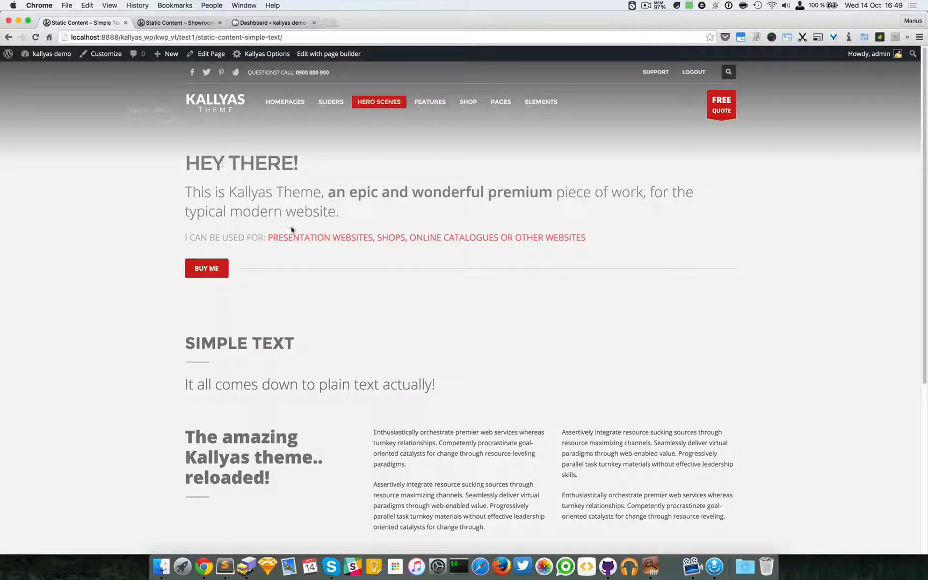
{"action": "mouse_move", "coordinate": [389, 267]}
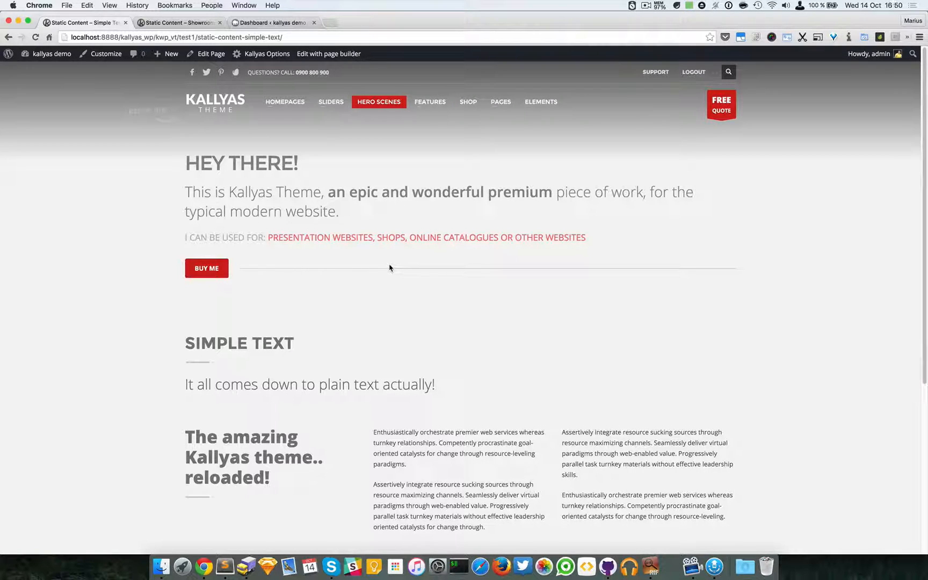
{"action": "mouse_move", "coordinate": [381, 193]}
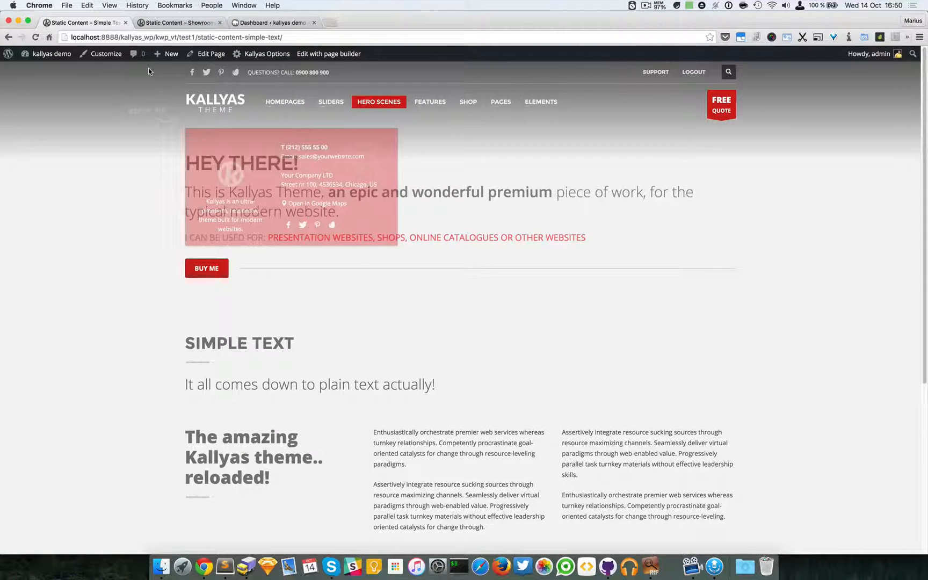
{"action": "left_click", "coordinate": [328, 54]}
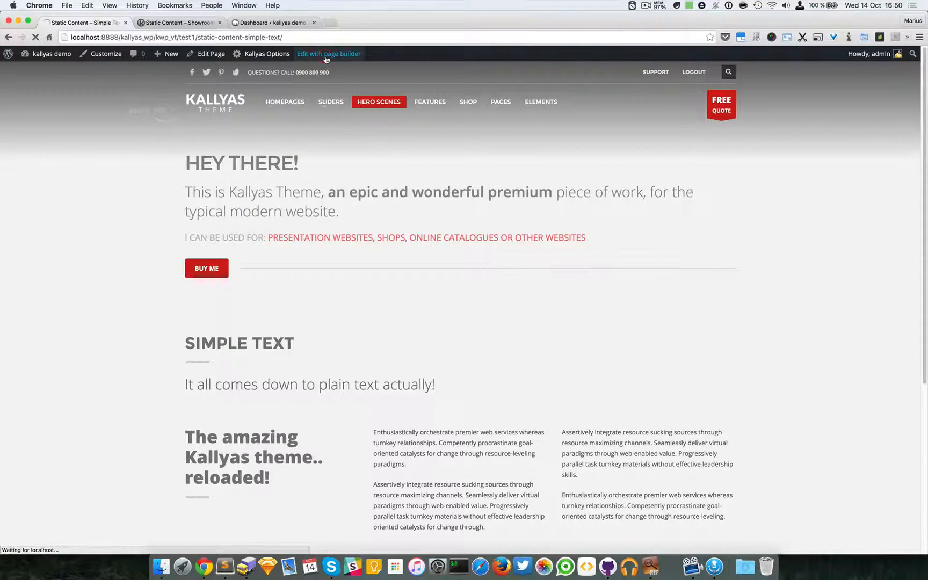
- Open the STATIC CONTENT - Simple Text element's options dialog via its gear icon
{"action": "left_click", "coordinate": [330, 54]}
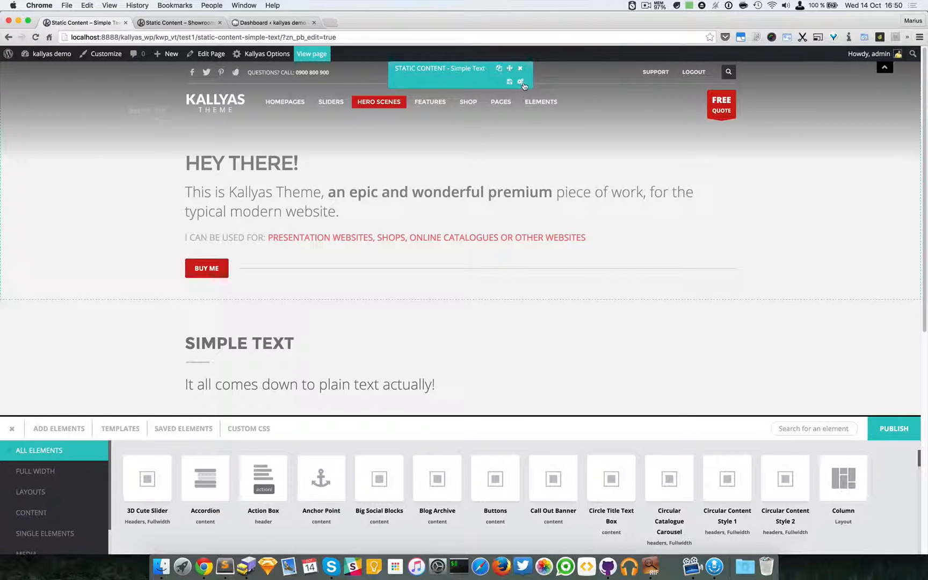
{"action": "left_click", "coordinate": [520, 82]}
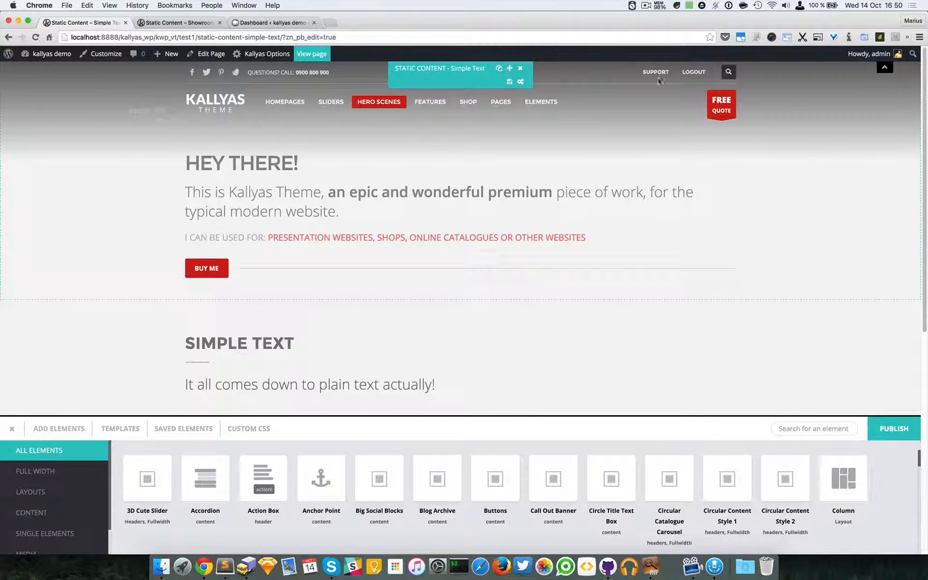
{"action": "left_click", "coordinate": [886, 67]}
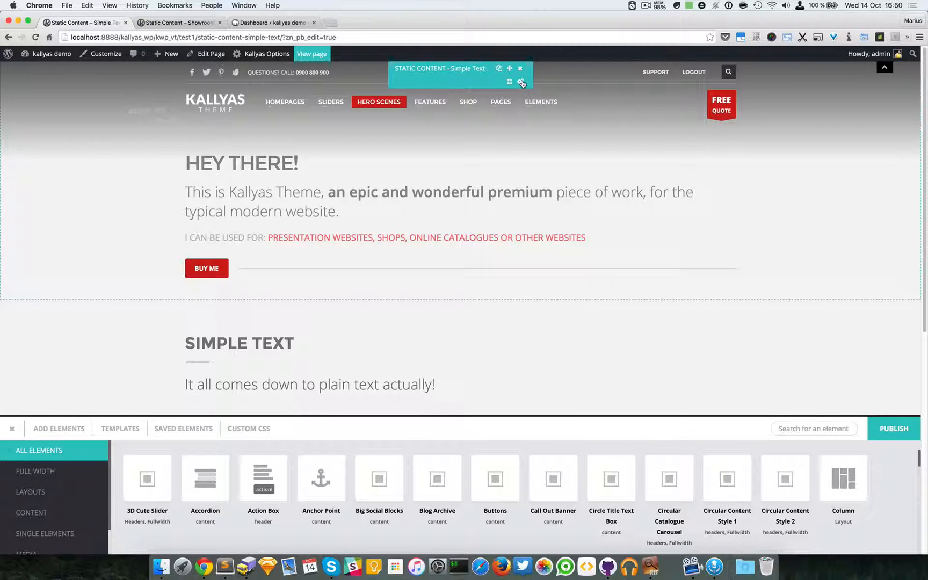
{"action": "left_click", "coordinate": [509, 82]}
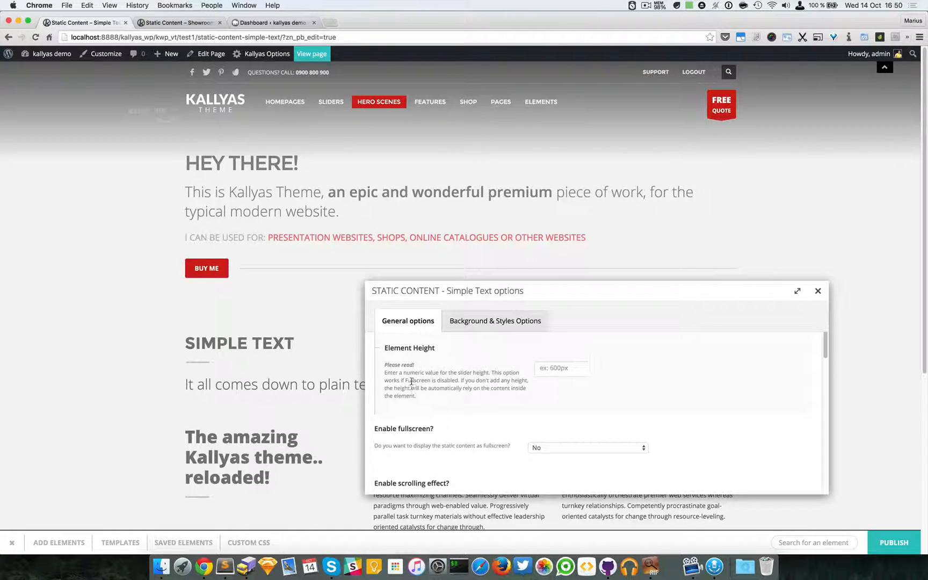
- Set 'Enable fullscreen?' to No, restoring the Element Height setting
{"action": "left_click", "coordinate": [560, 368]}
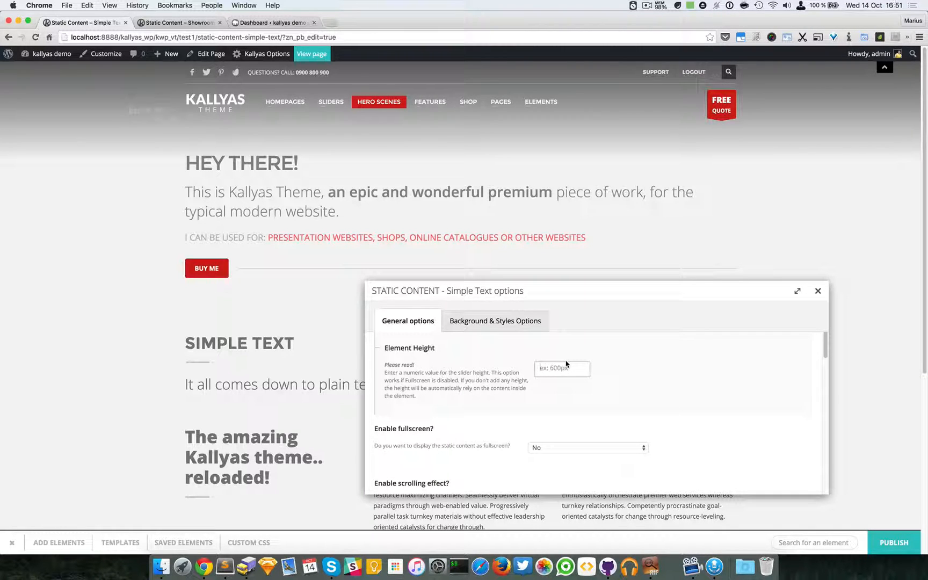
{"action": "mouse_move", "coordinate": [495, 462]}
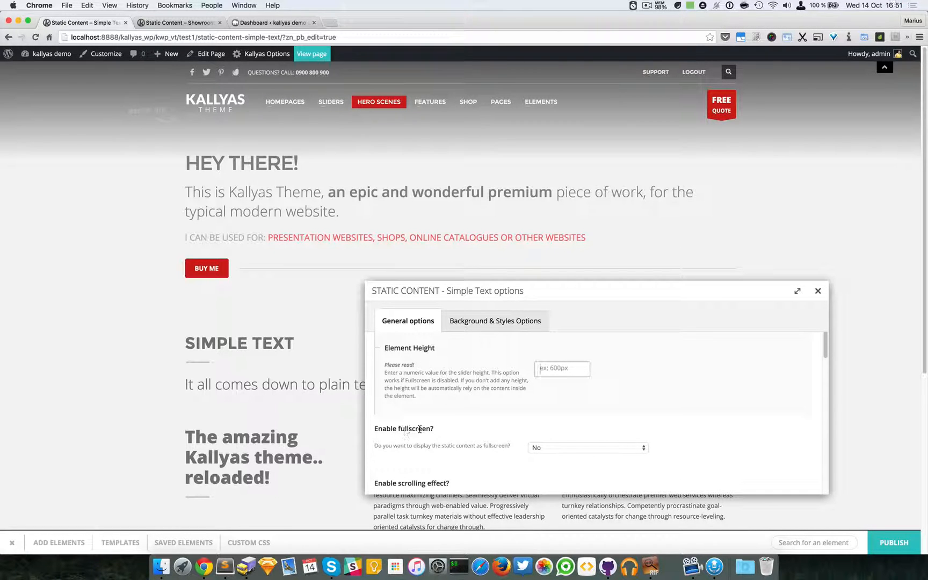
{"action": "left_click", "coordinate": [588, 447]}
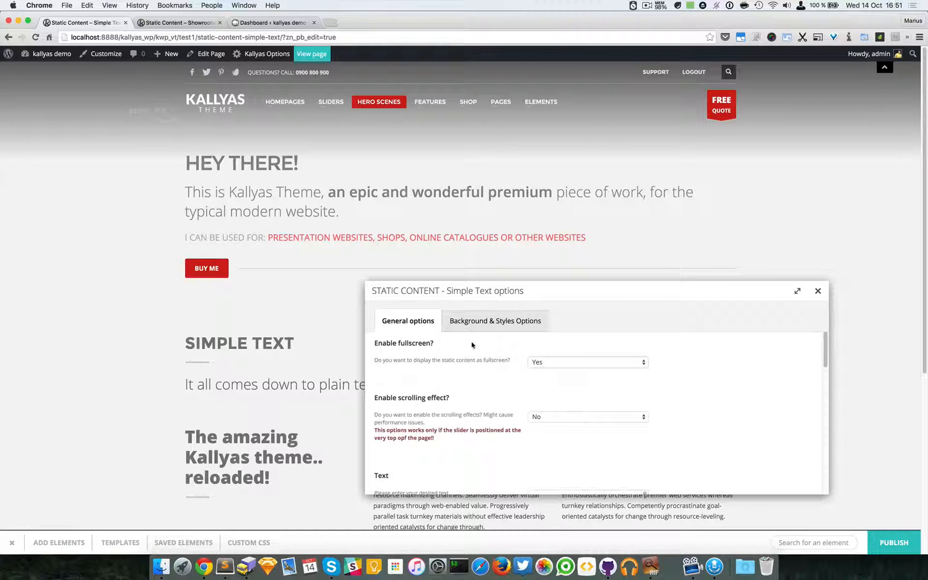
{"action": "mouse_move", "coordinate": [497, 348]}
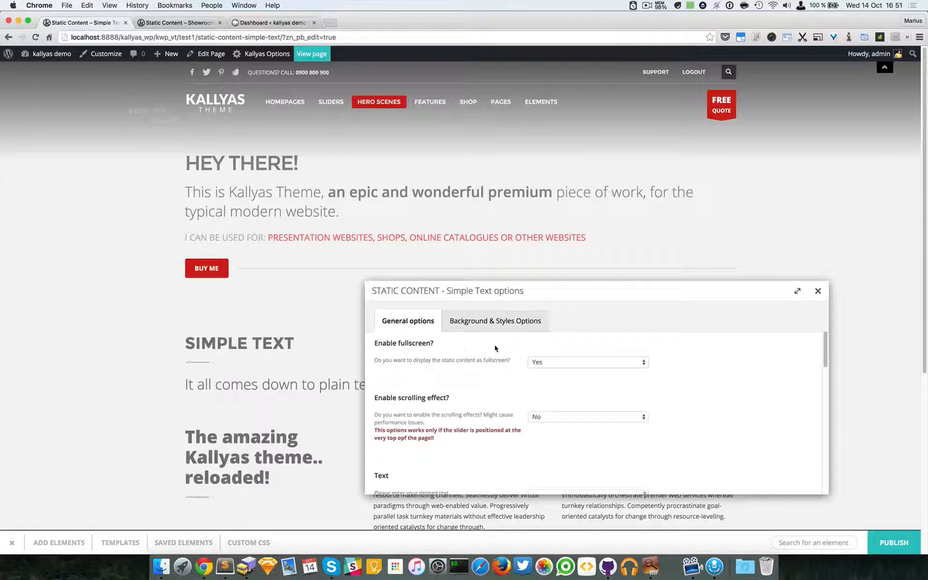
{"action": "mouse_move", "coordinate": [549, 354]}
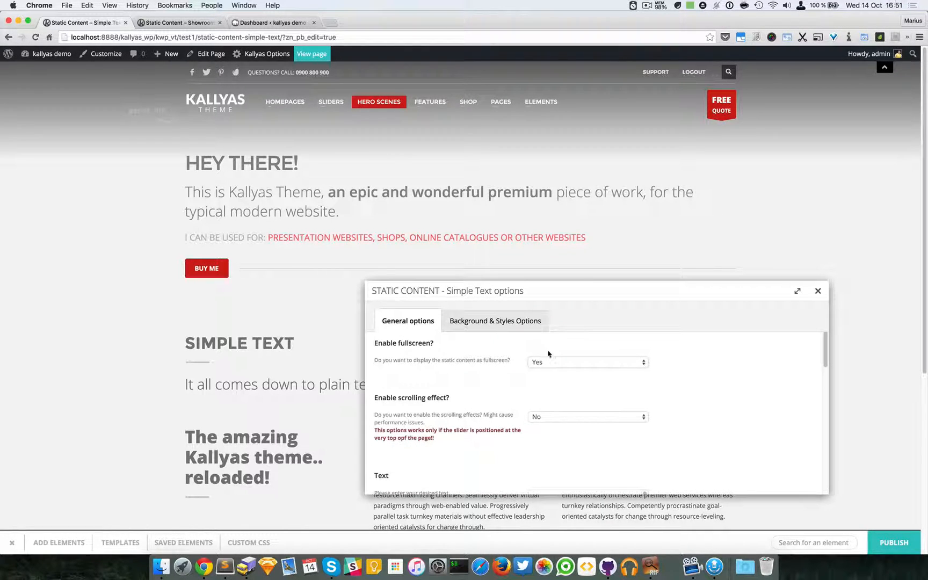
{"action": "left_click", "coordinate": [587, 362]}
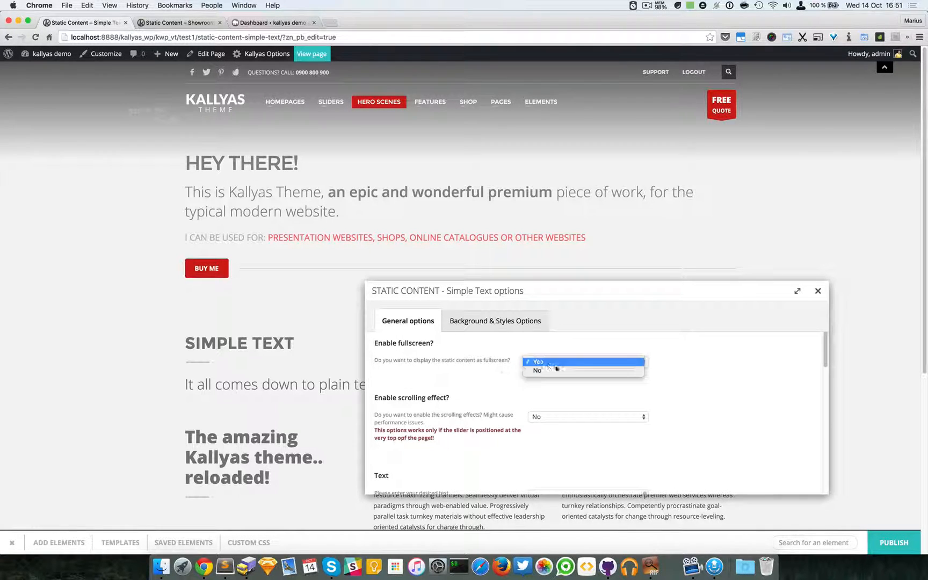
{"action": "left_click", "coordinate": [536, 370]}
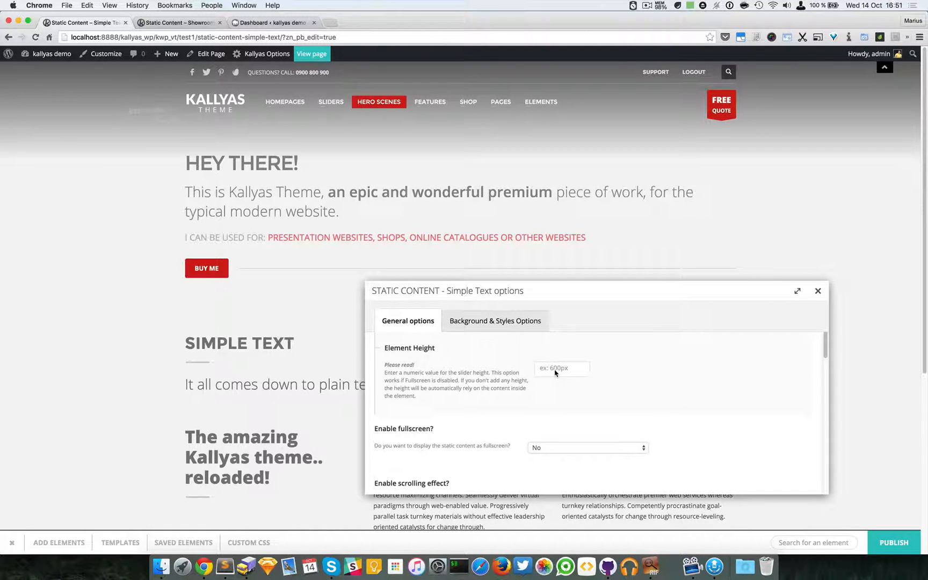
{"action": "mouse_move", "coordinate": [534, 439]}
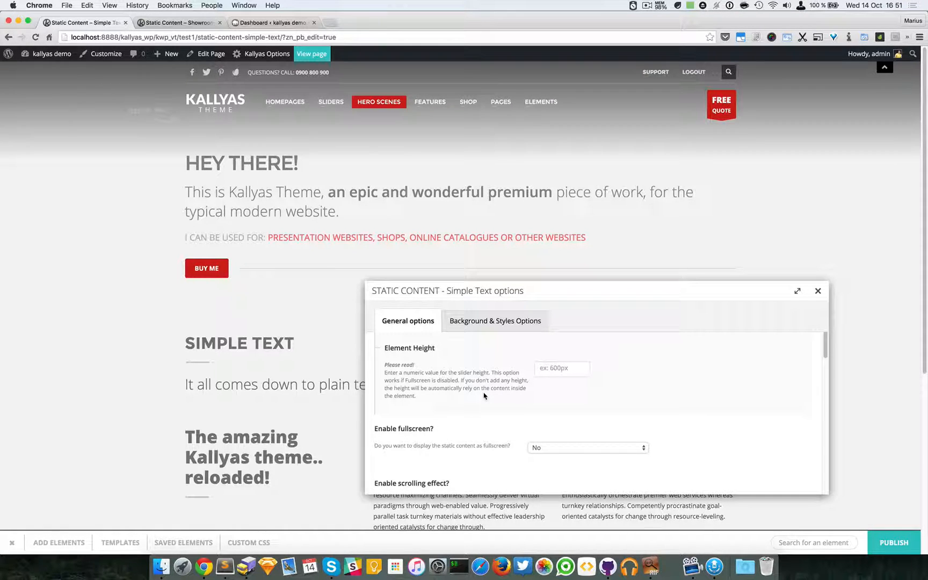
{"action": "mouse_move", "coordinate": [289, 277]}
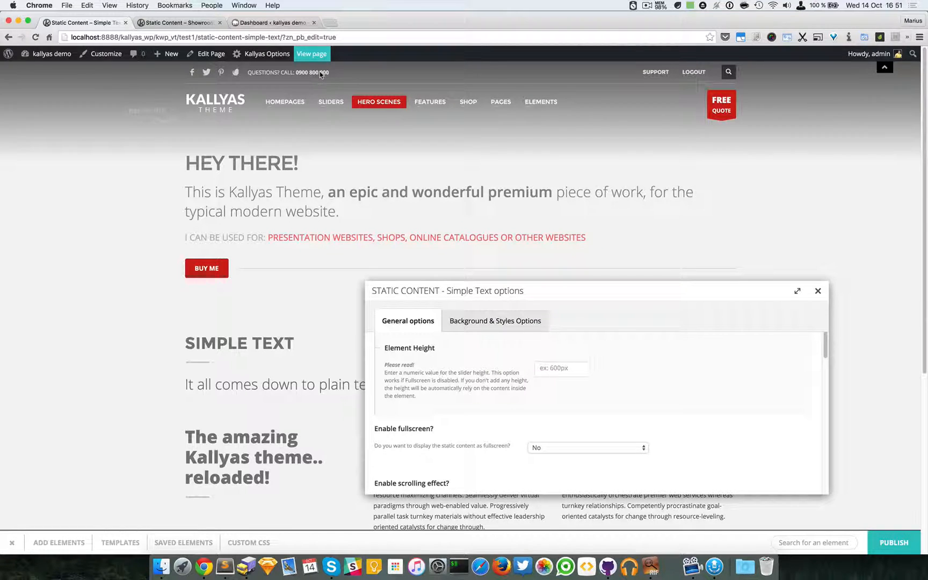
{"action": "mouse_move", "coordinate": [249, 397]}
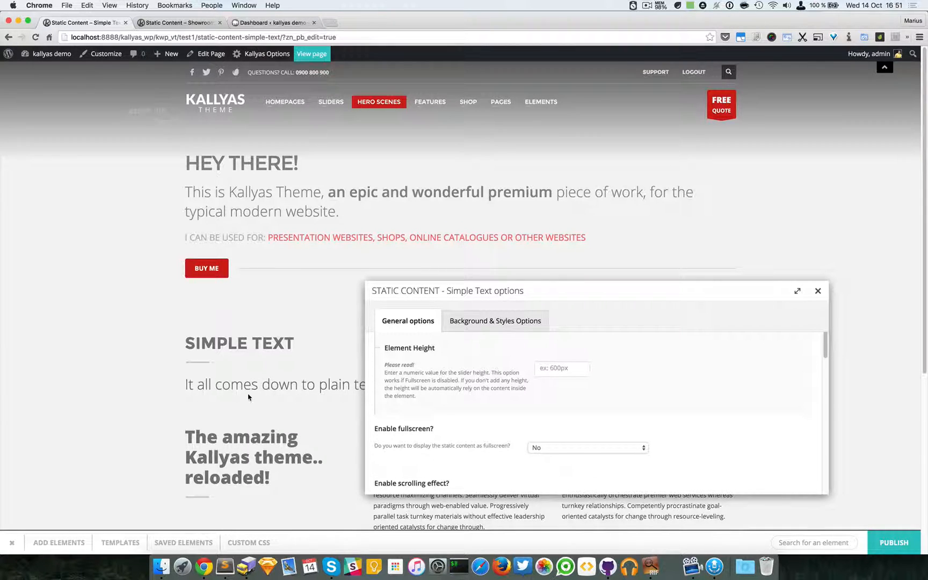
{"action": "mouse_move", "coordinate": [208, 206]}
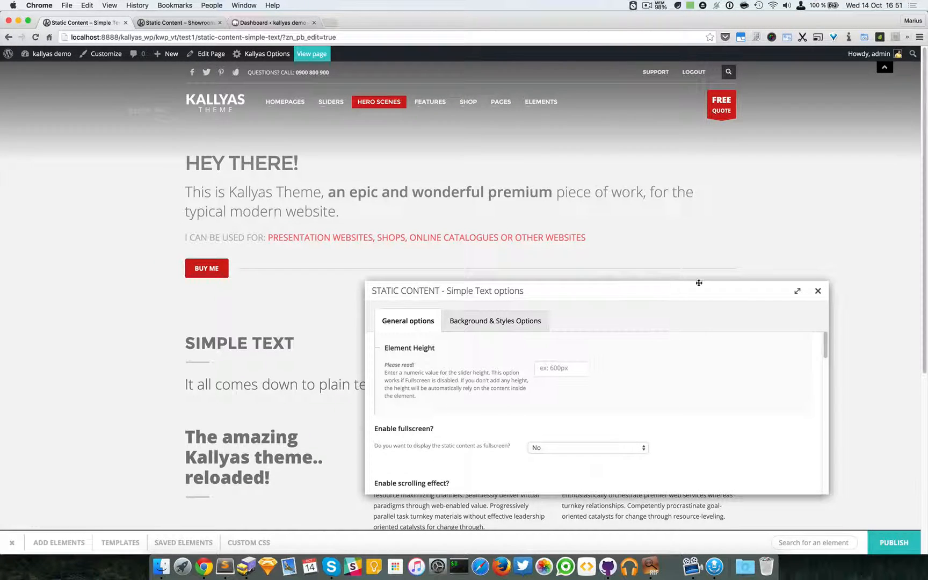
{"action": "mouse_move", "coordinate": [182, 274]}
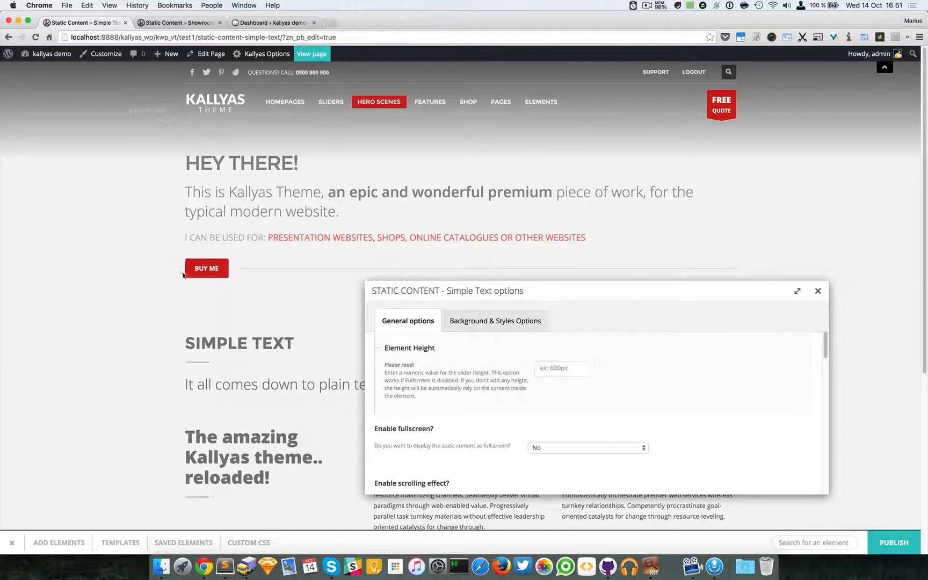
{"action": "mouse_move", "coordinate": [180, 154]}
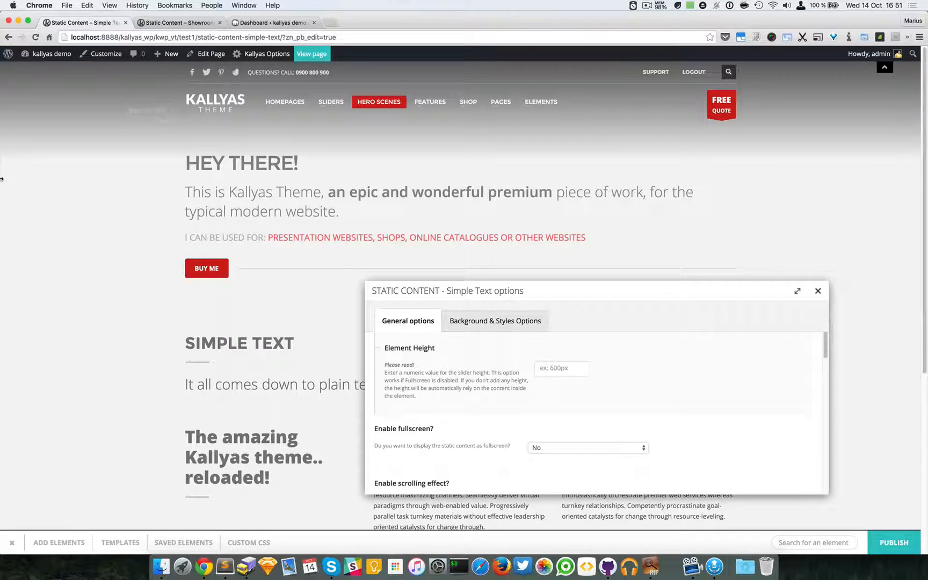
{"action": "mouse_move", "coordinate": [752, 194]}
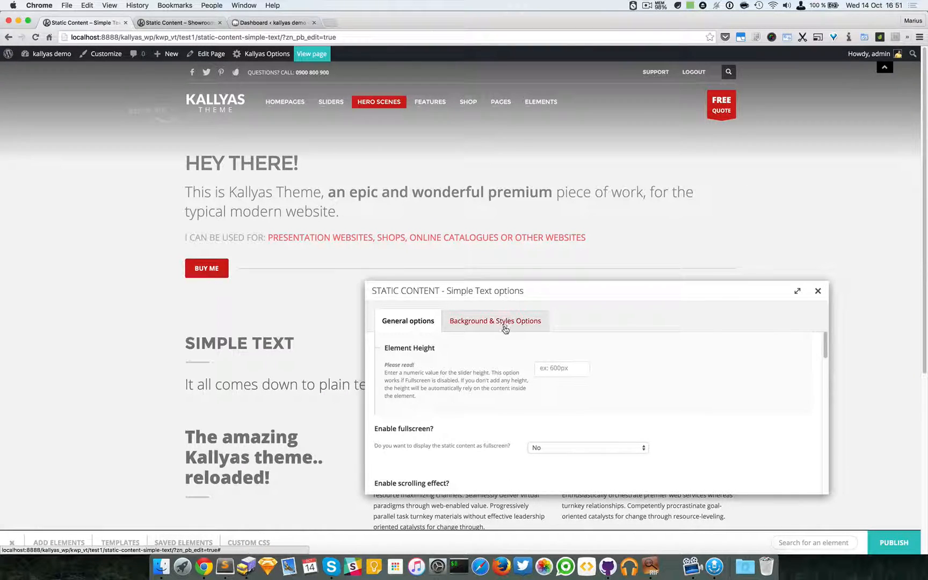
- Try the Background colored overlay set to Yes, then close the options
{"action": "left_click", "coordinate": [495, 320]}
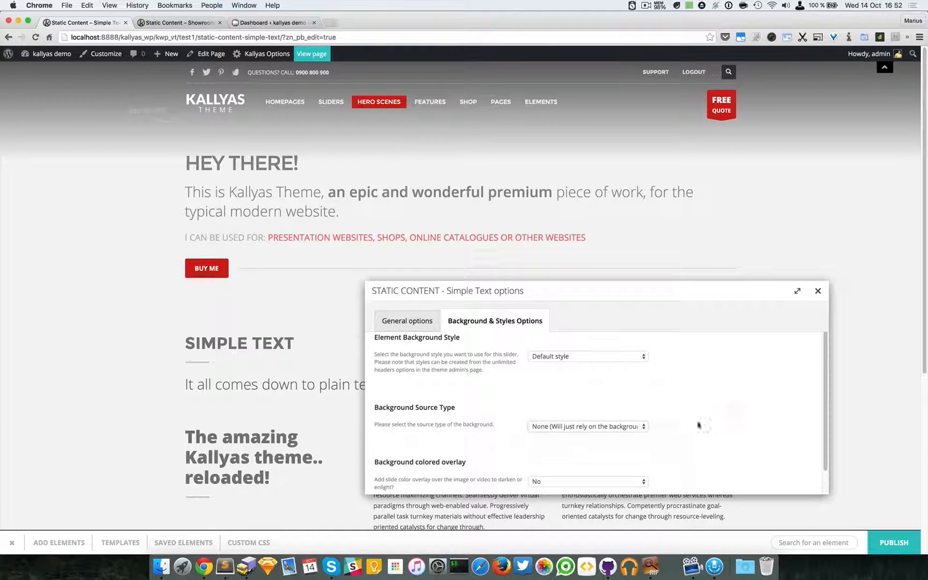
{"action": "scroll", "scroll_direction": "down", "scroll_amount": 3}
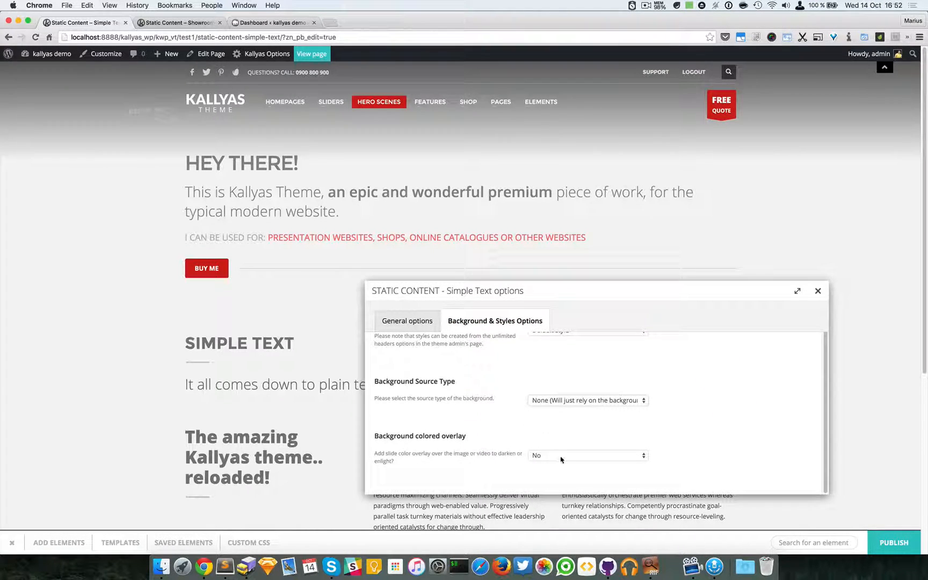
{"action": "left_click", "coordinate": [587, 455]}
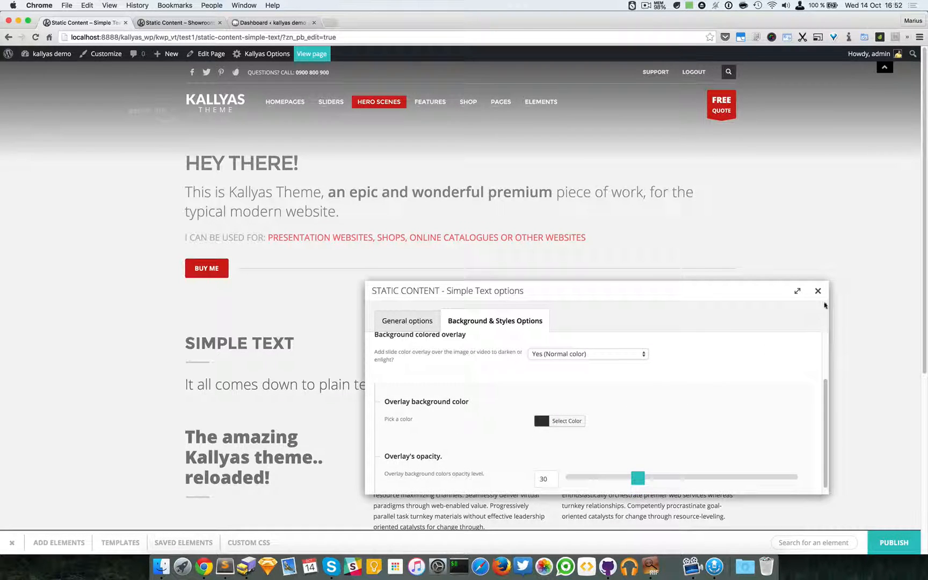
{"action": "left_click", "coordinate": [818, 291]}
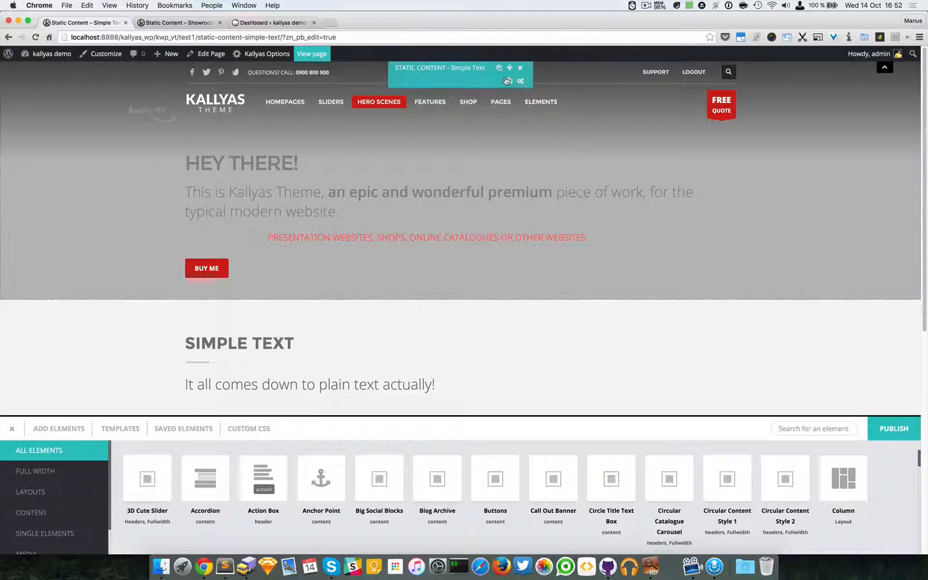
- Reopen the hero options and set the background colored overlay back to No
{"action": "left_click", "coordinate": [508, 81]}
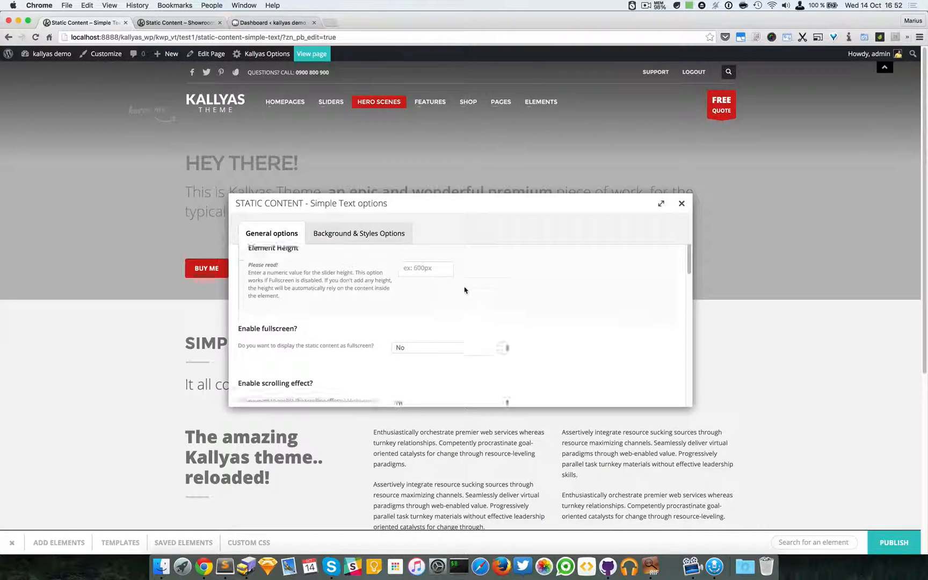
{"action": "left_click", "coordinate": [359, 233]}
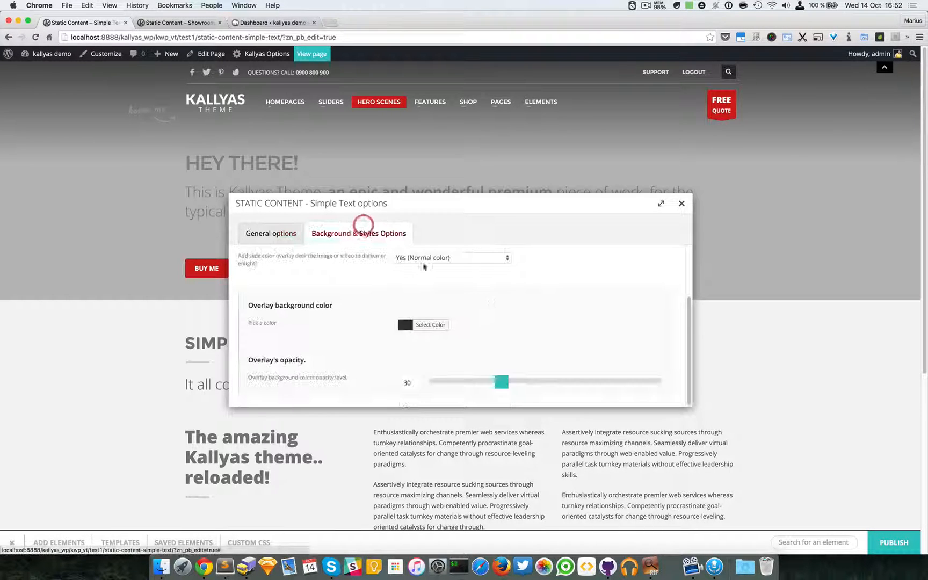
{"action": "left_click", "coordinate": [452, 257]}
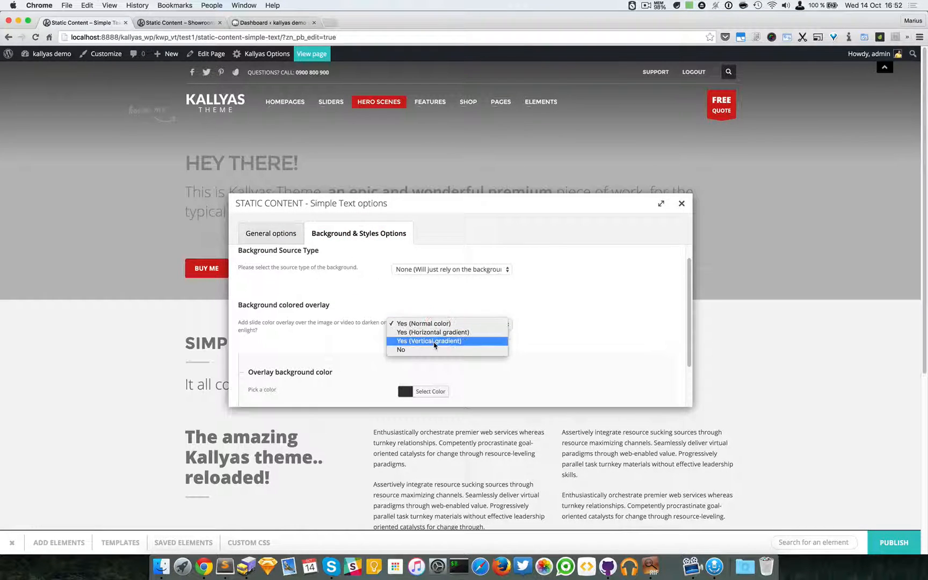
{"action": "left_click", "coordinate": [401, 349]}
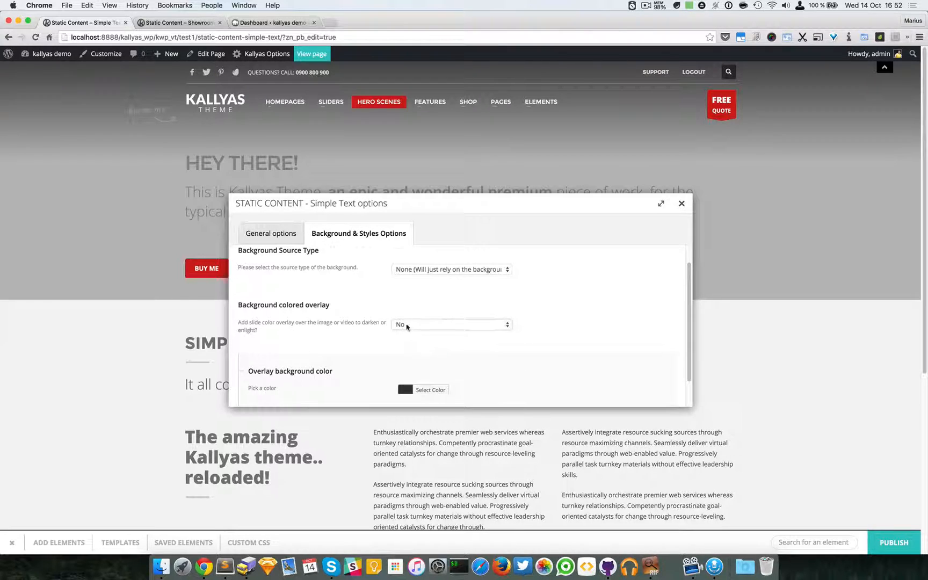
{"action": "scroll", "scroll_direction": "up", "scroll_amount": 3}
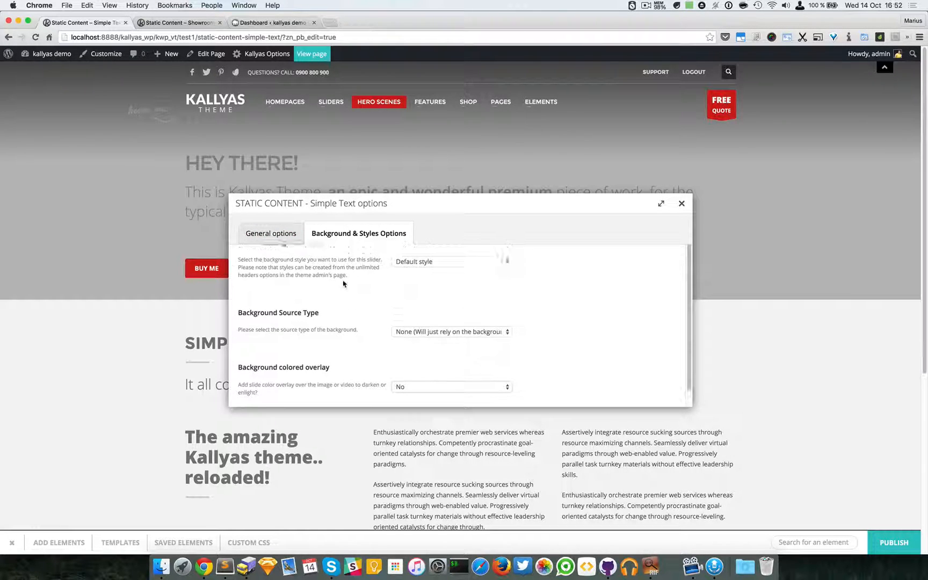
{"action": "left_click", "coordinate": [271, 233]}
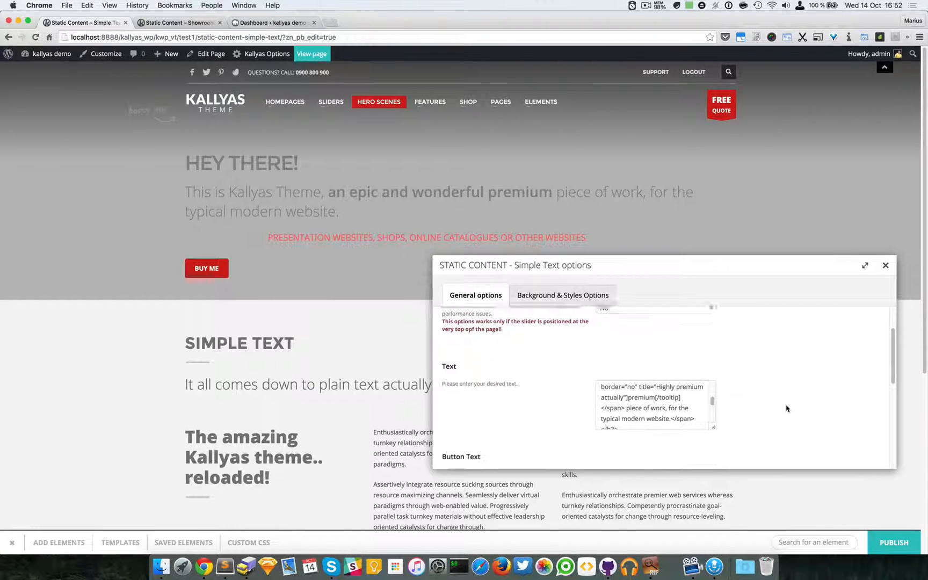
{"action": "scroll", "scroll_direction": "down", "scroll_amount": 3}
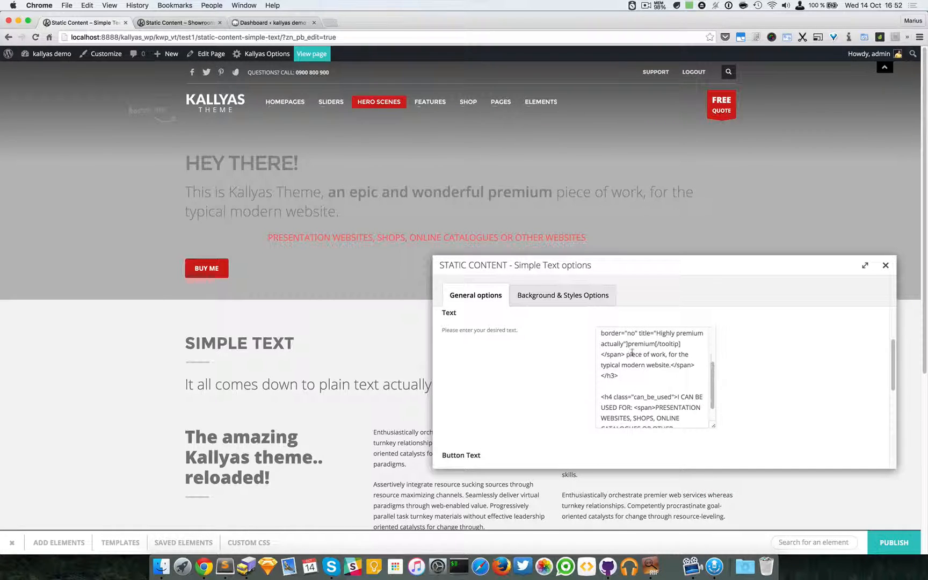
{"action": "scroll", "scroll_direction": "down", "scroll_amount": 3}
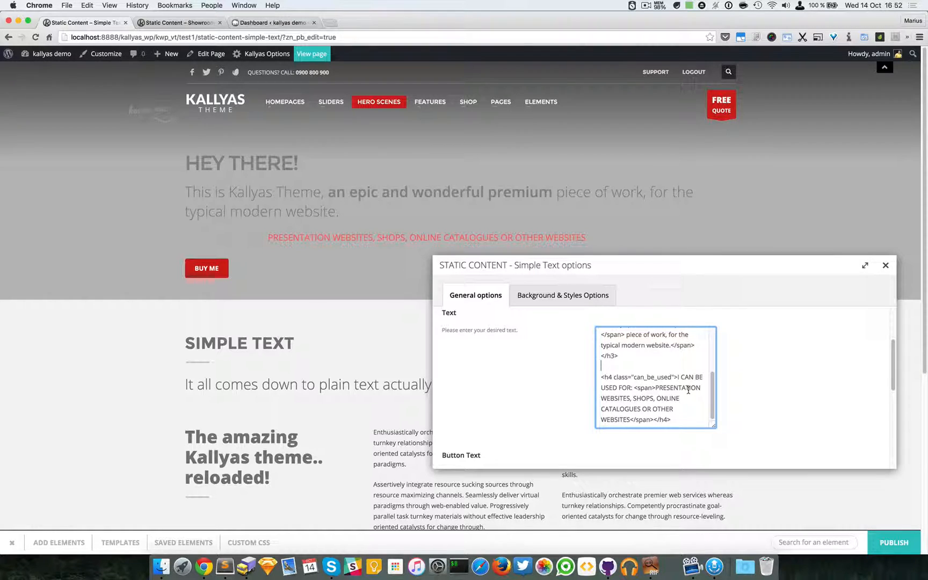
{"action": "scroll", "scroll_direction": "down", "scroll_amount": 3}
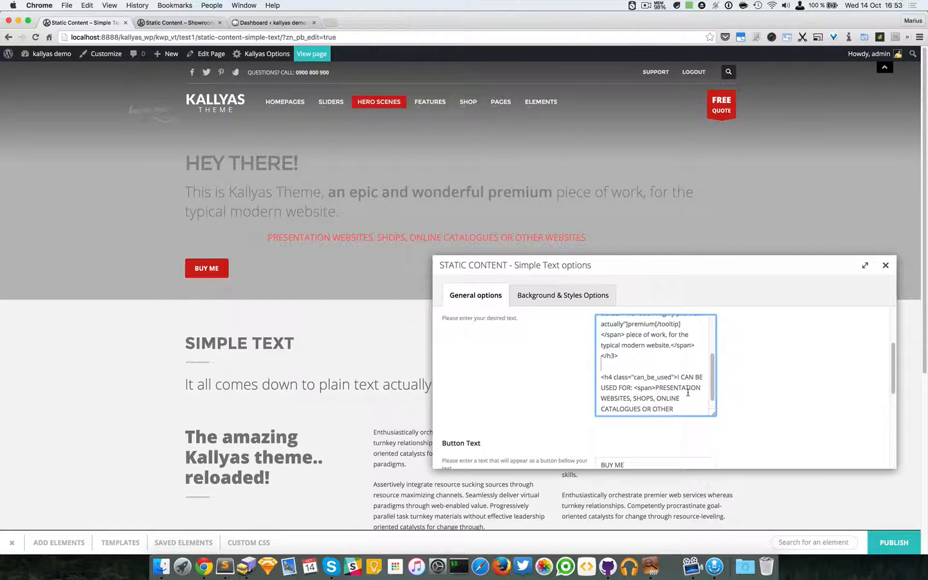
{"action": "scroll", "scroll_direction": "up", "scroll_amount": 3}
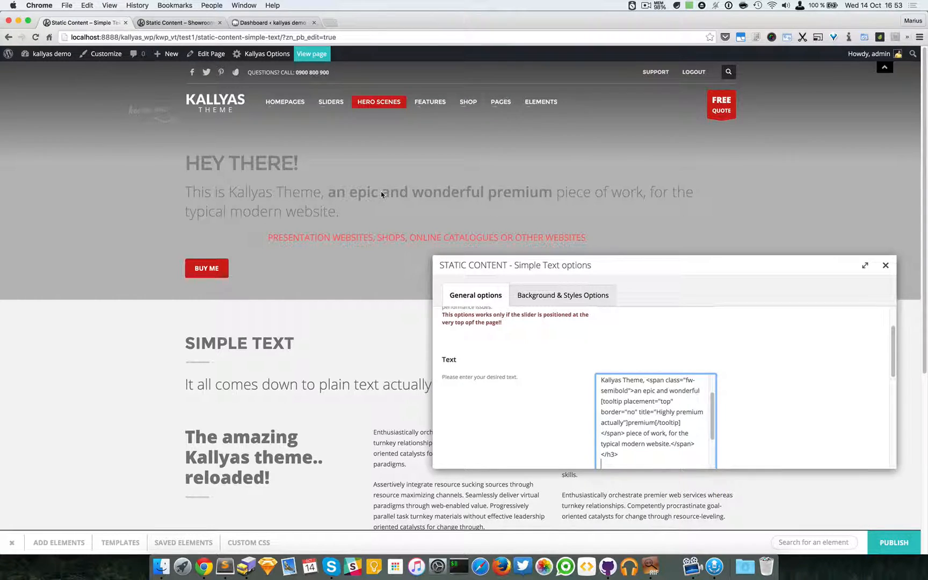
{"action": "mouse_move", "coordinate": [448, 172]}
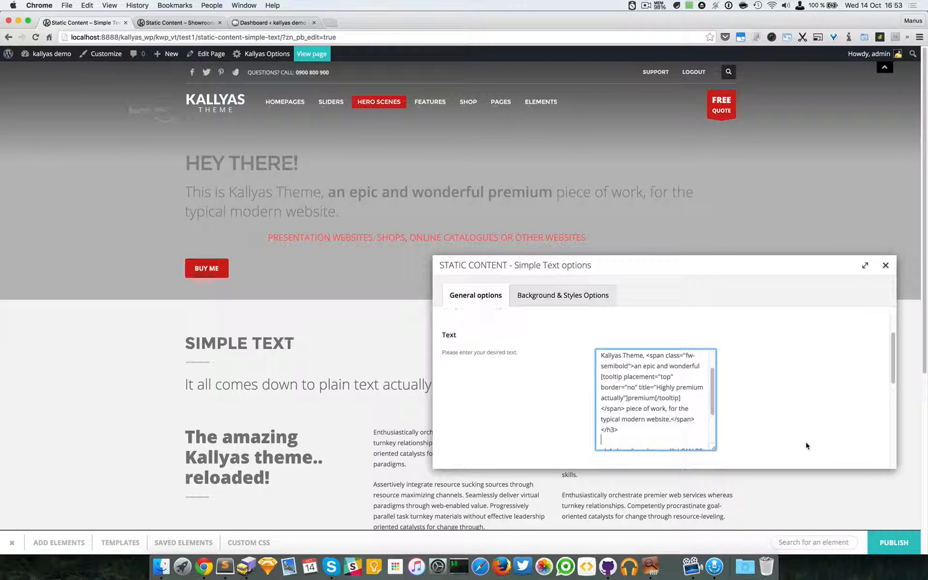
{"action": "scroll", "scroll_direction": "down", "scroll_amount": 3}
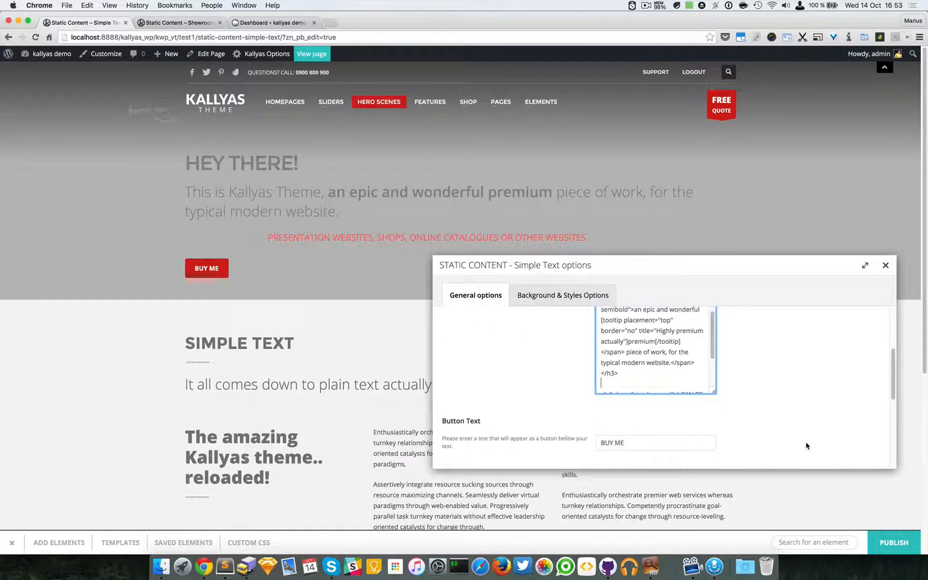
{"action": "scroll", "scroll_direction": "down", "scroll_amount": 3}
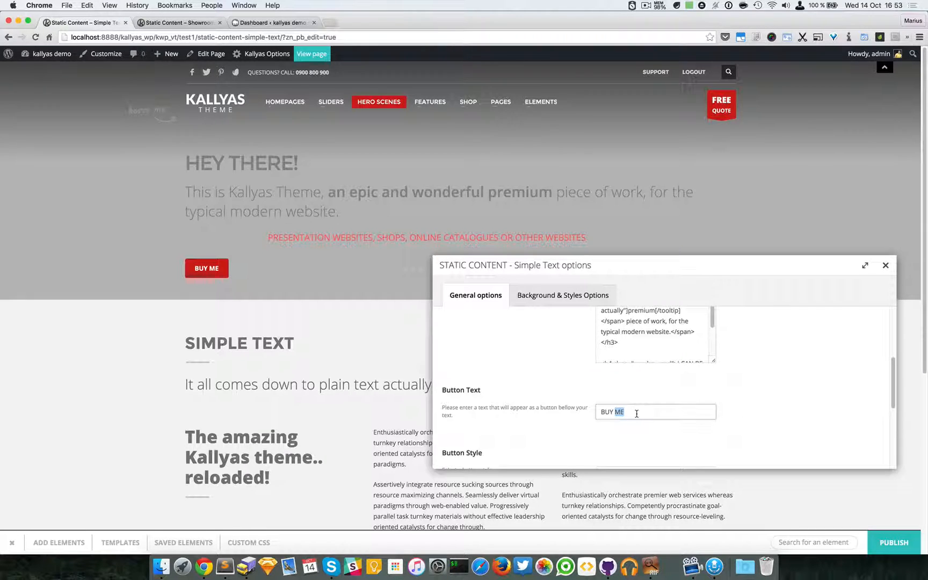
- Set the BUY ME button style to Flat & Skewed
{"action": "scroll", "scroll_direction": "down", "scroll_amount": 3}
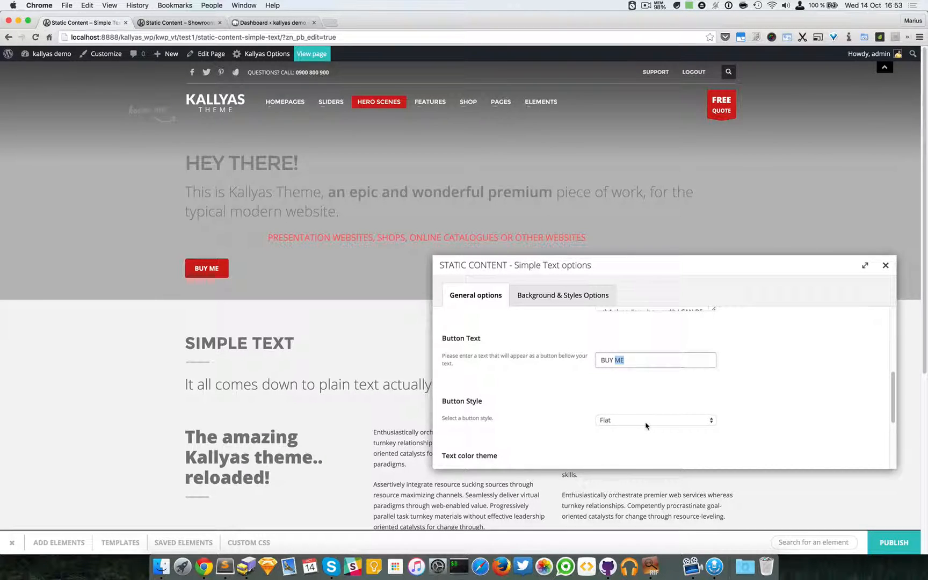
{"action": "left_click", "coordinate": [654, 419]}
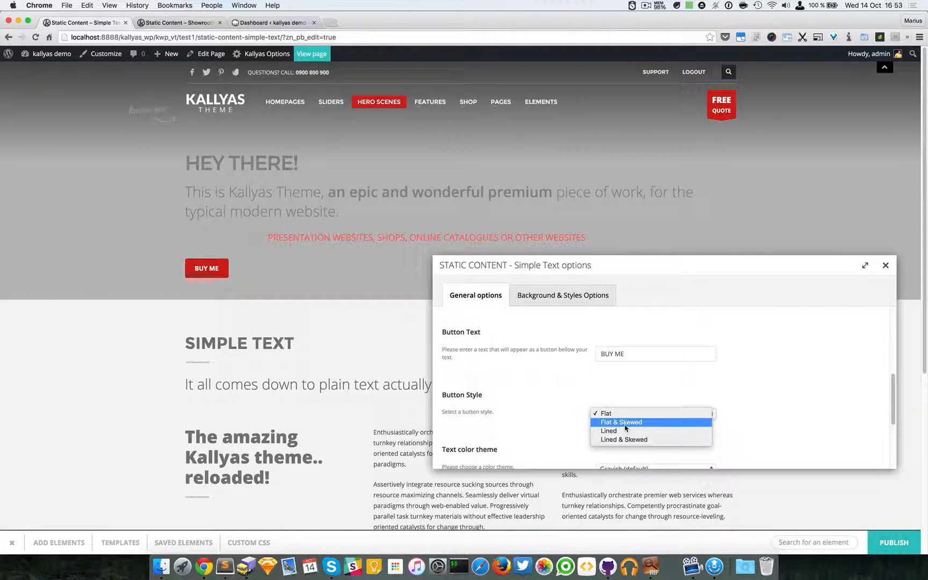
{"action": "mouse_move", "coordinate": [609, 422]}
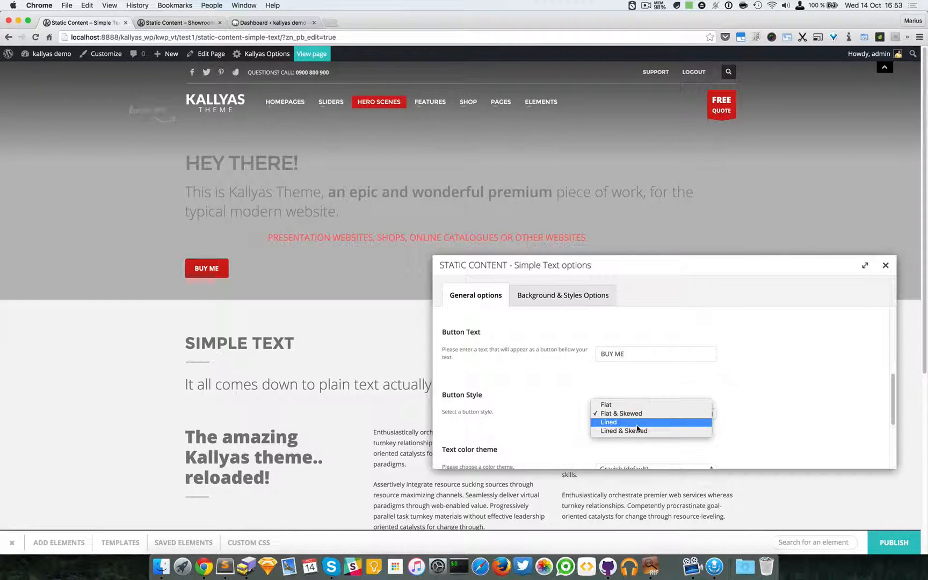
{"action": "left_click", "coordinate": [622, 413]}
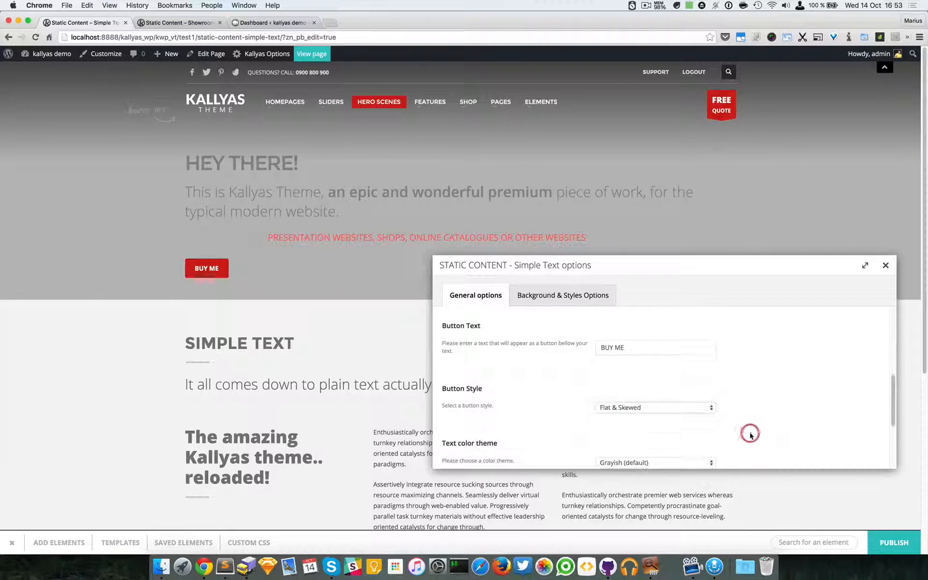
{"action": "scroll", "scroll_direction": "down", "scroll_amount": 3}
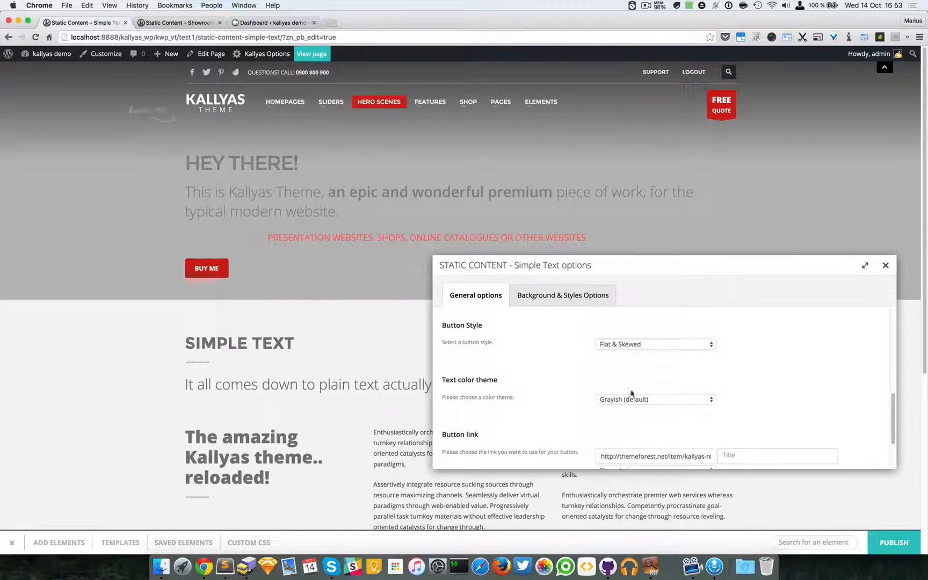
{"action": "mouse_move", "coordinate": [646, 396]}
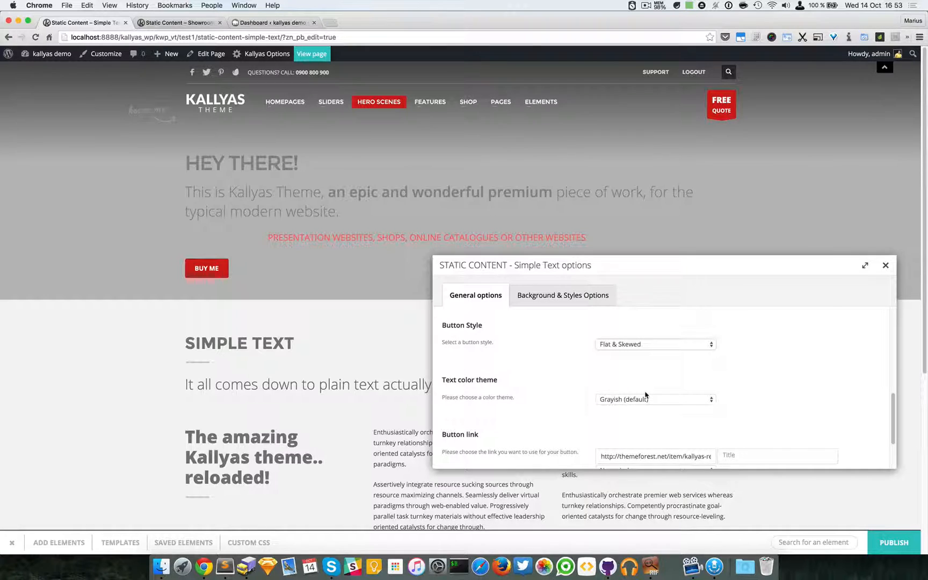
- Set Text color theme to Light, preview the hero, then reopen the options
{"action": "left_click", "coordinate": [655, 399]}
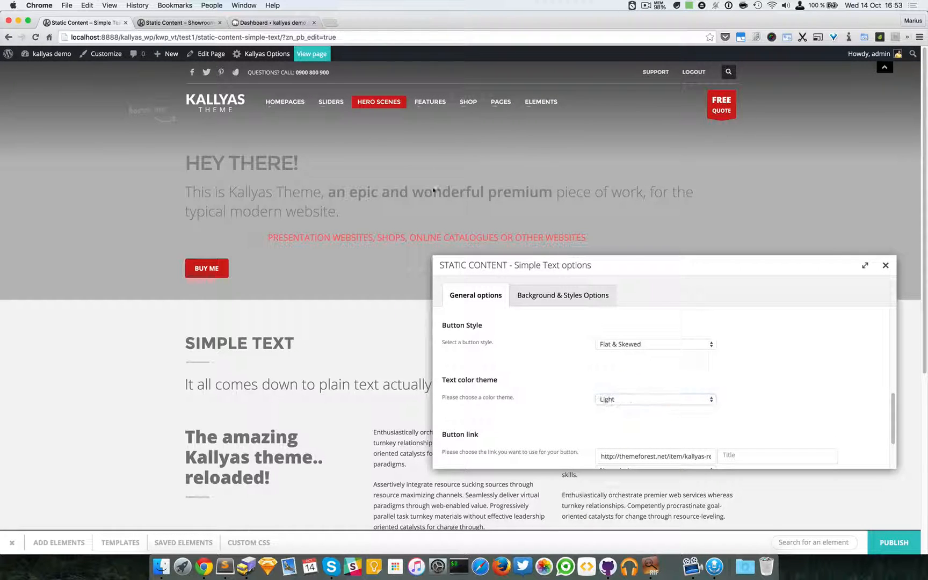
{"action": "left_click", "coordinate": [655, 399]}
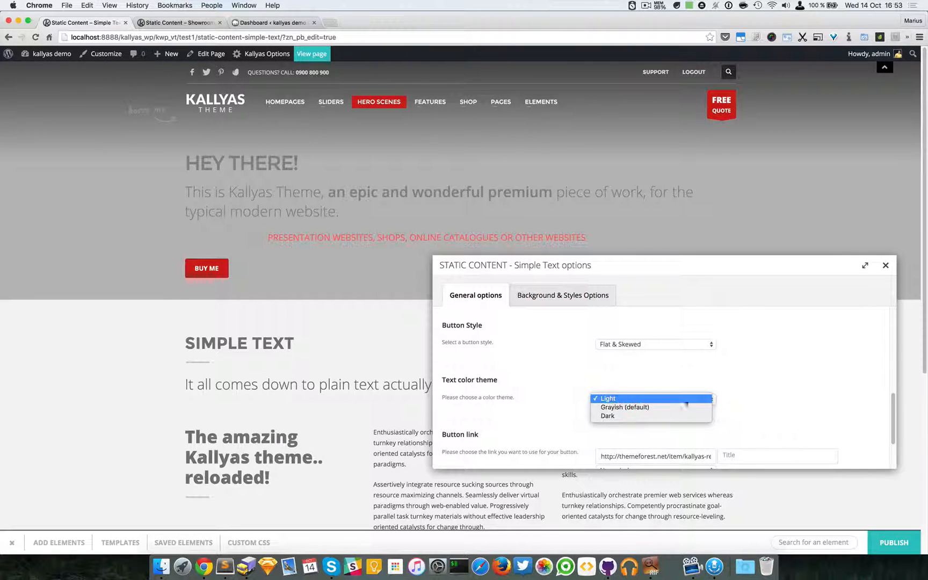
{"action": "left_click", "coordinate": [606, 398]}
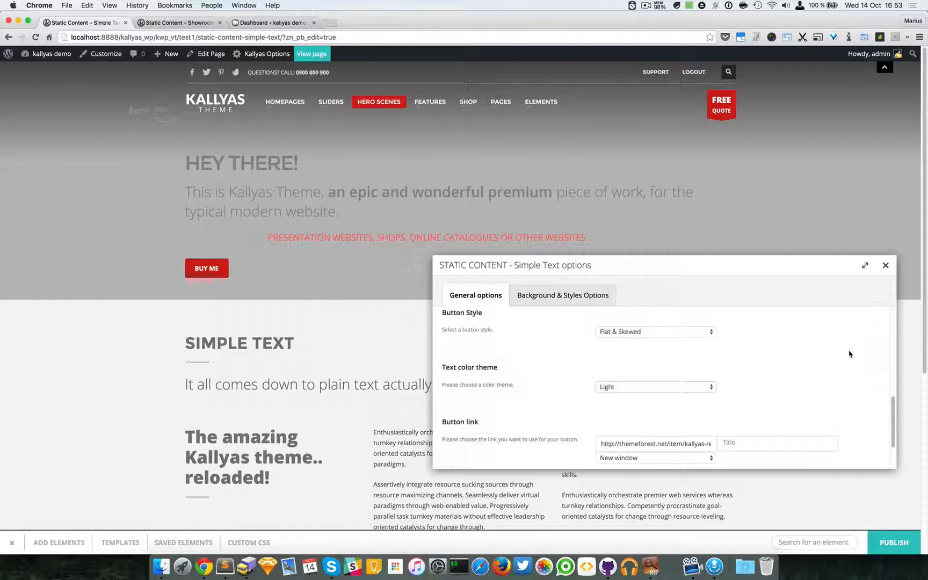
{"action": "scroll", "scroll_direction": "down", "scroll_amount": 3}
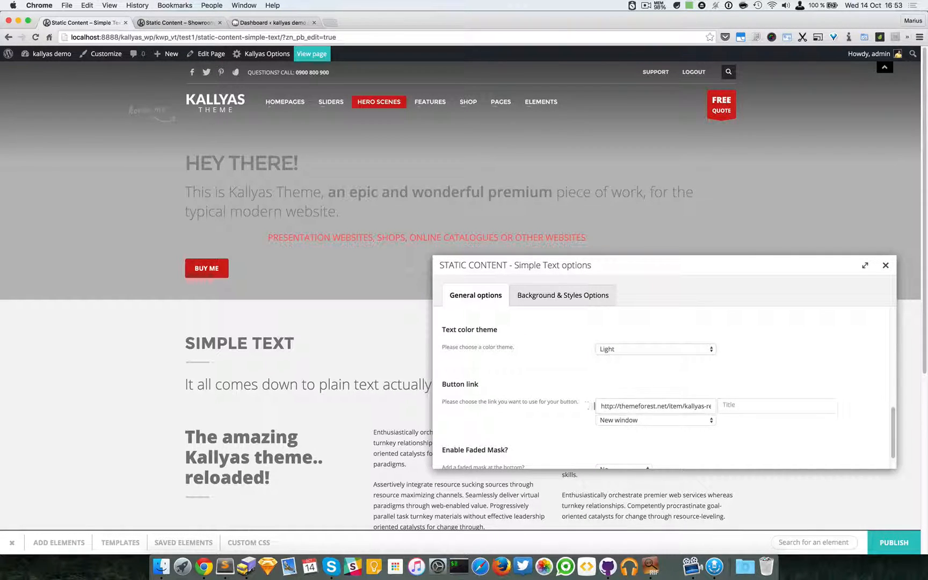
{"action": "scroll", "scroll_direction": "up", "scroll_amount": 3}
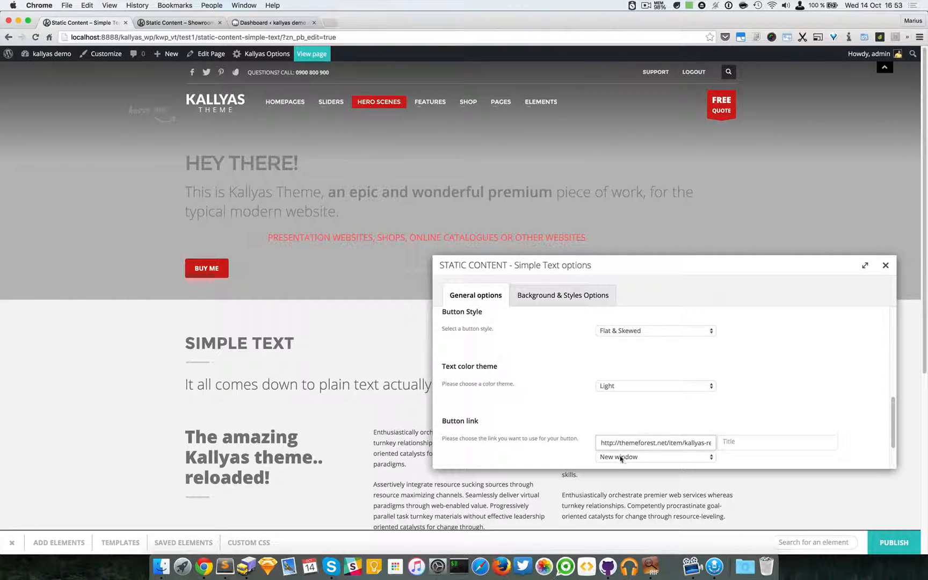
{"action": "scroll", "scroll_direction": "up", "scroll_amount": 3}
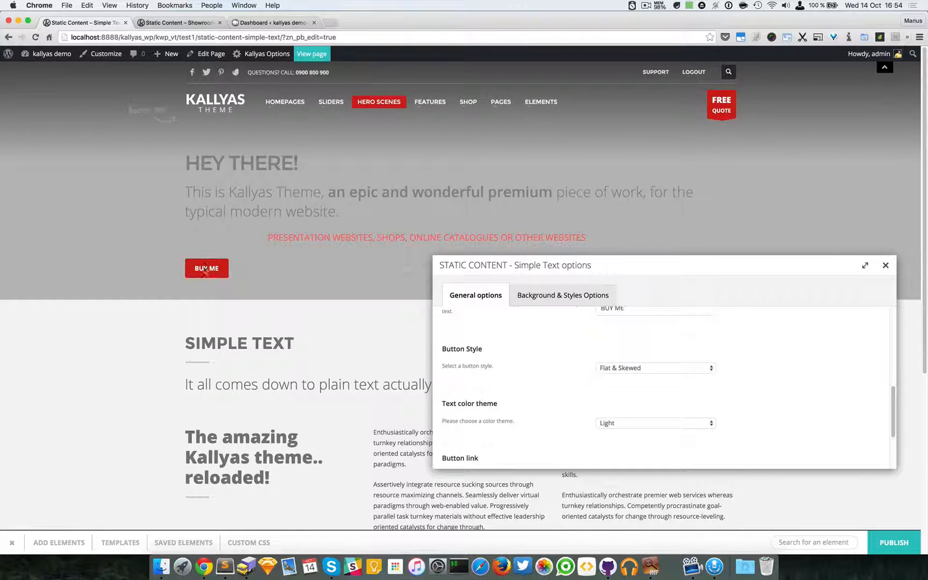
{"action": "left_click", "coordinate": [886, 266]}
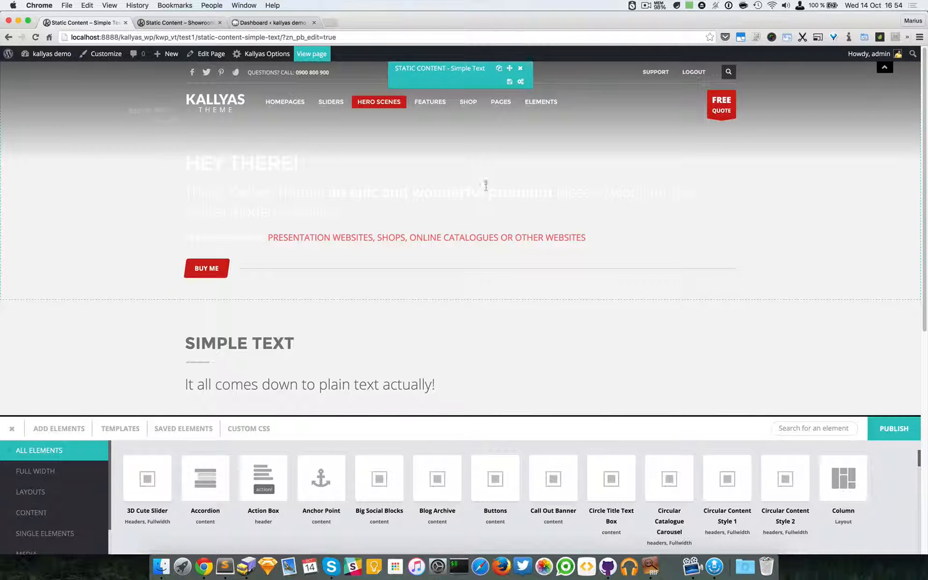
{"action": "left_click", "coordinate": [510, 69]}
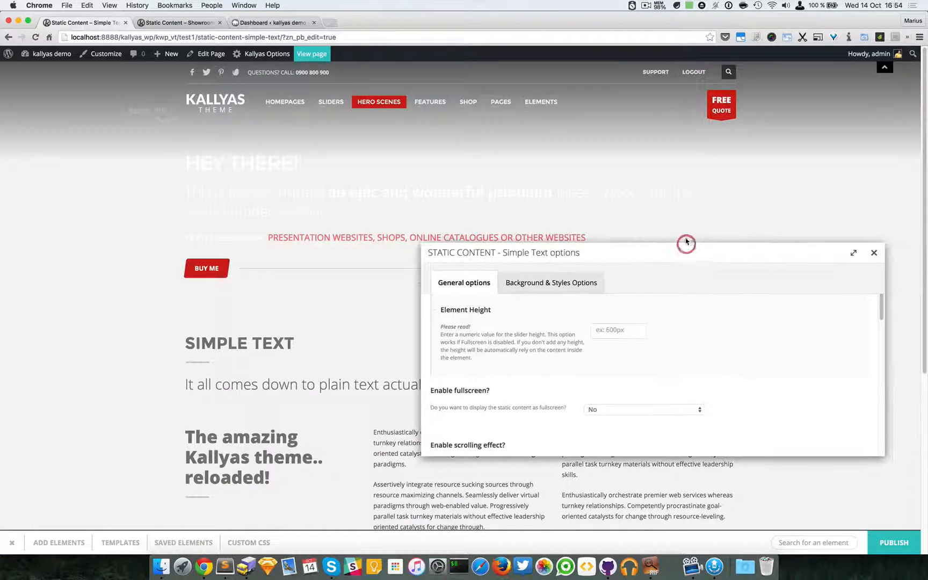
- Switch the Text color theme dropdown from Light to Dark
{"action": "scroll", "scroll_direction": "down", "scroll_amount": 3}
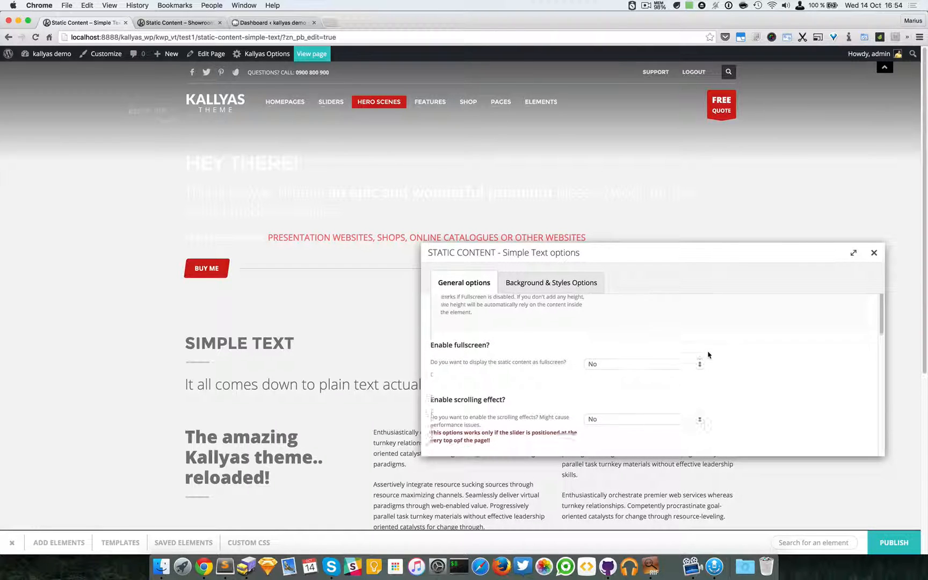
{"action": "scroll", "scroll_direction": "down", "scroll_amount": 3}
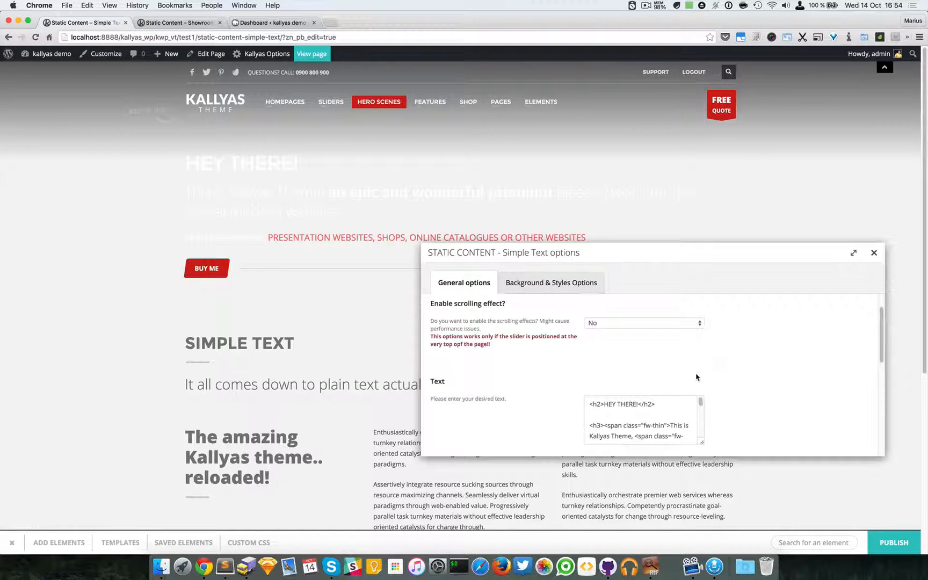
{"action": "mouse_move", "coordinate": [302, 179]}
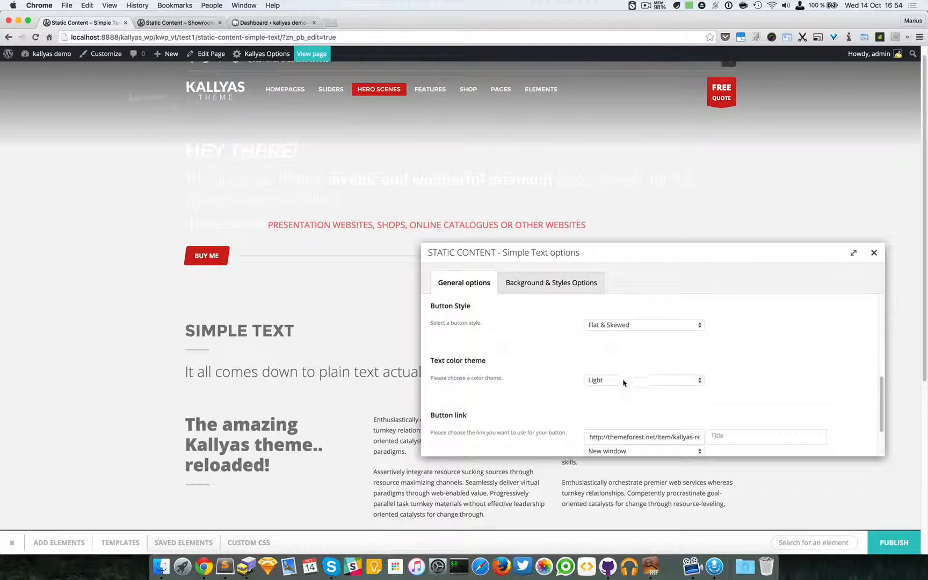
{"action": "left_click", "coordinate": [643, 379]}
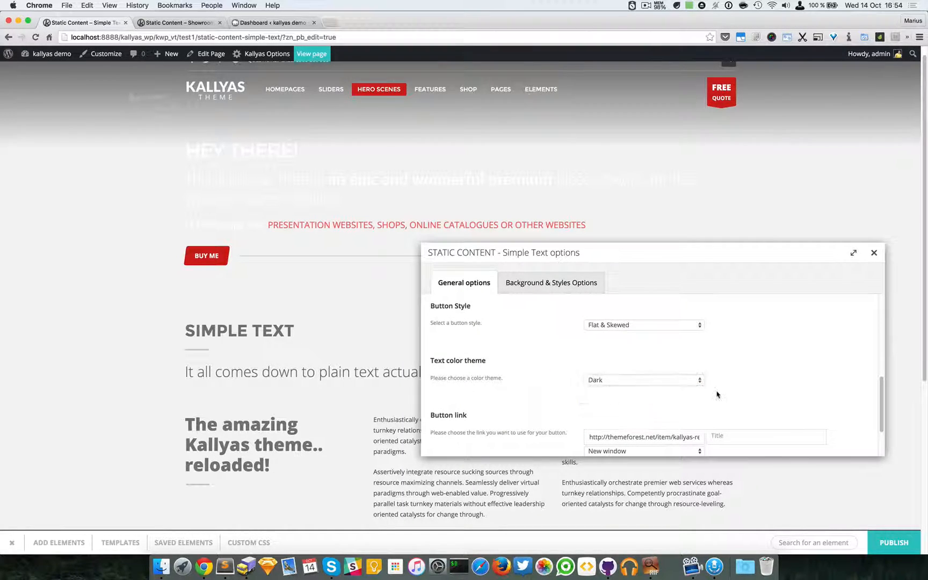
{"action": "scroll", "scroll_direction": "down", "scroll_amount": 3}
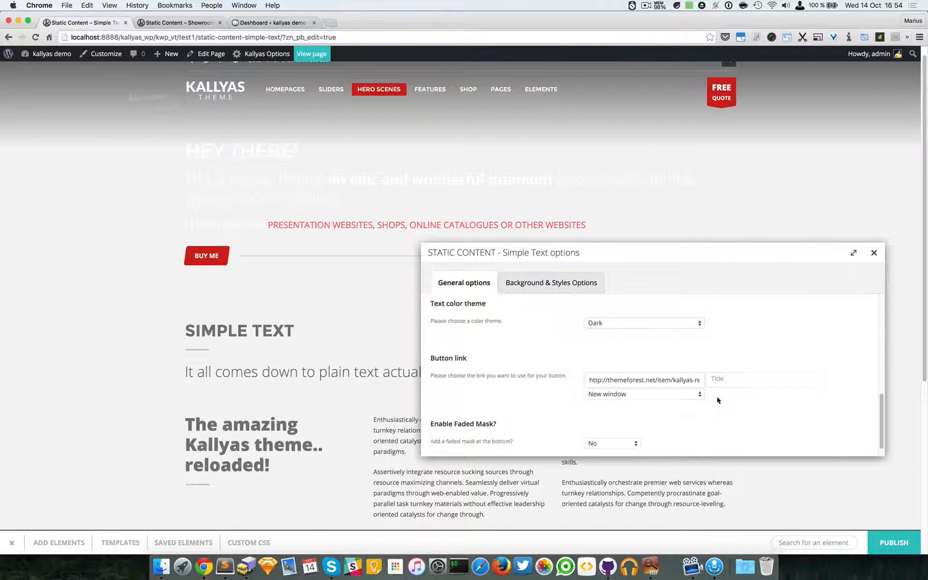
{"action": "scroll", "scroll_direction": "up", "scroll_amount": 3}
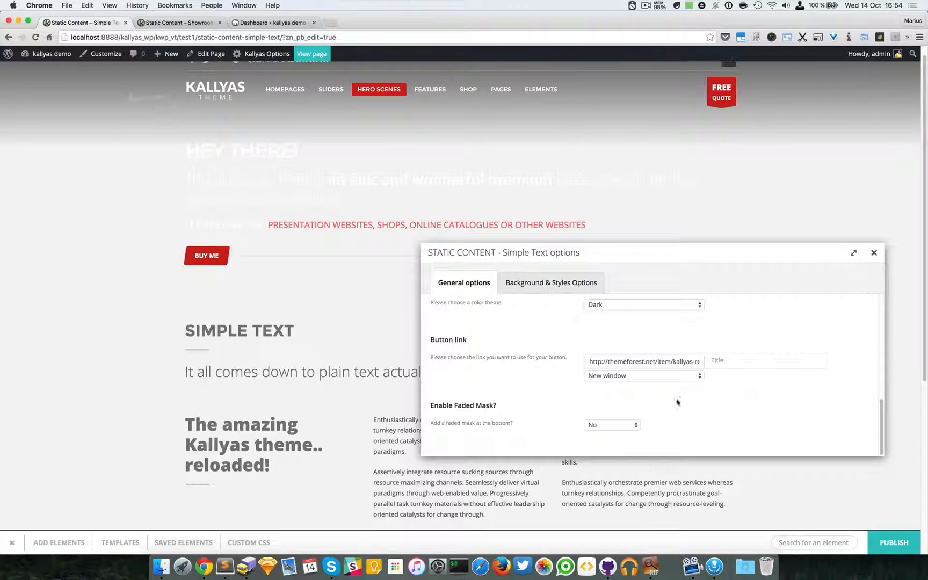
{"action": "mouse_move", "coordinate": [445, 414]}
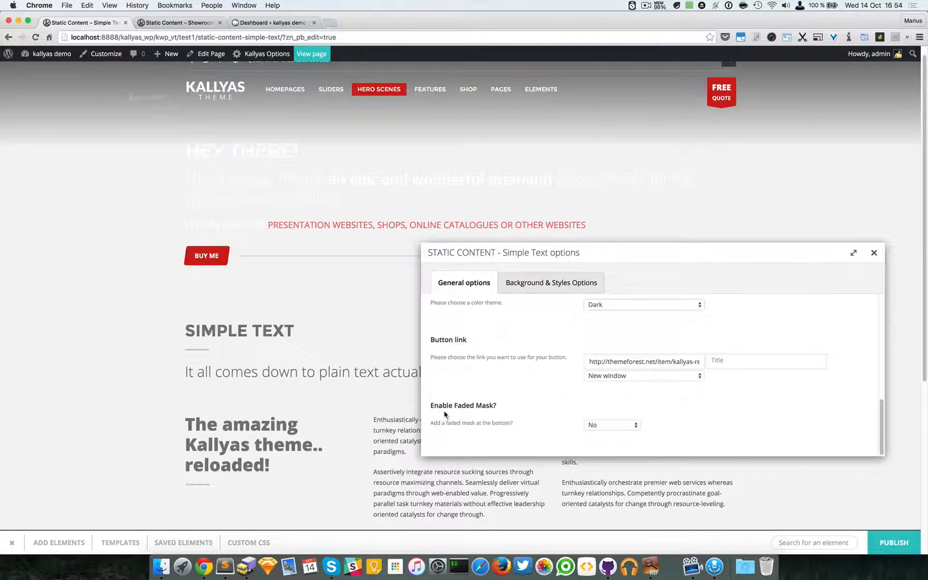
{"action": "left_click", "coordinate": [611, 425]}
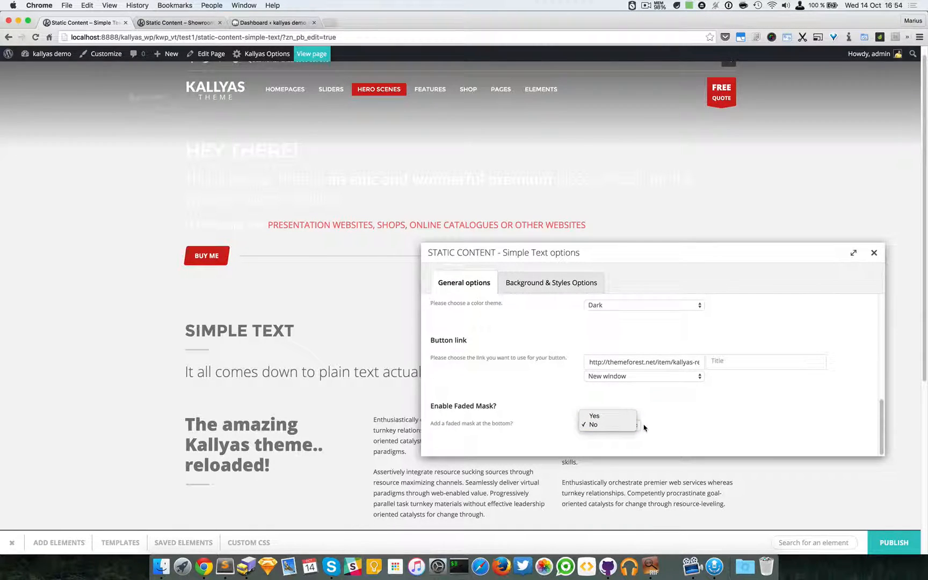
{"action": "left_click", "coordinate": [593, 424]}
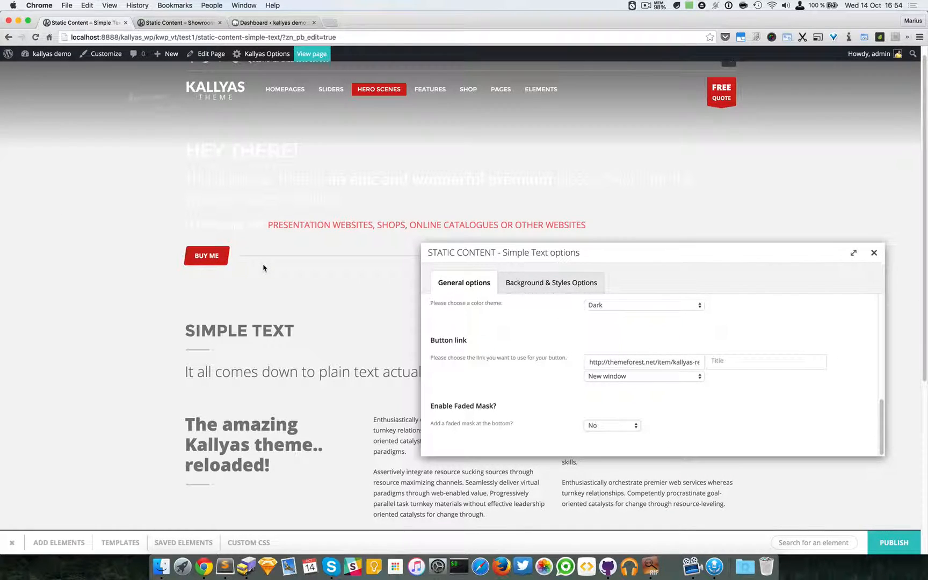
{"action": "mouse_move", "coordinate": [558, 347]}
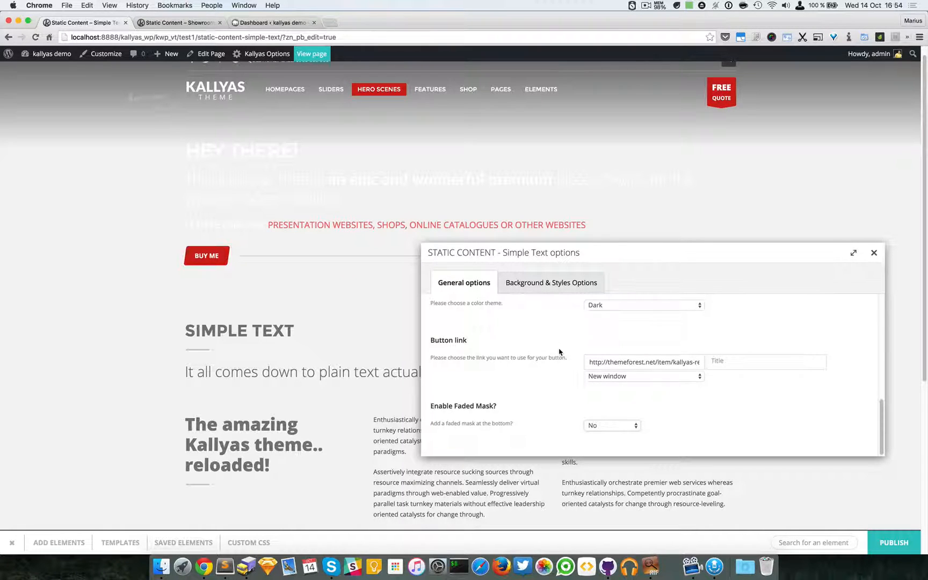
{"action": "mouse_move", "coordinate": [122, 212]}
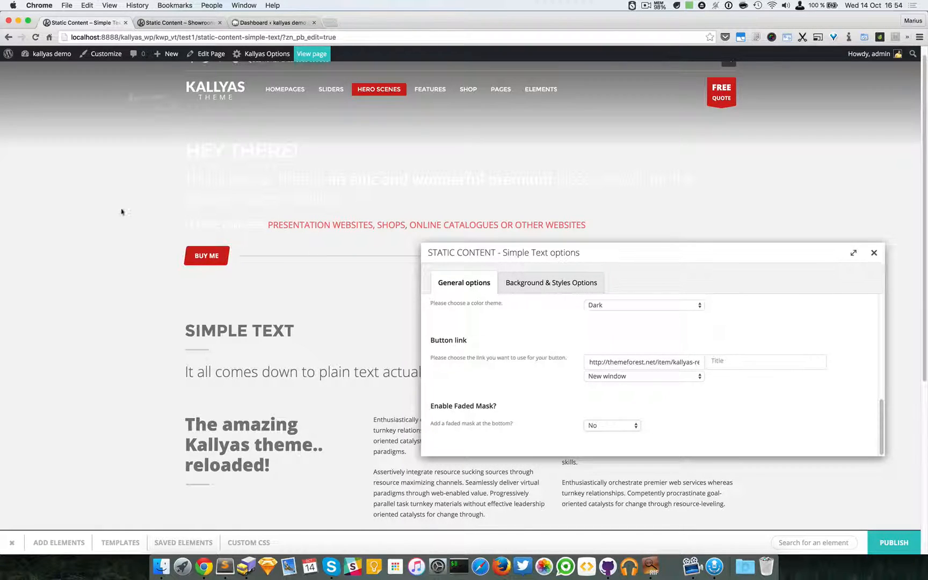
{"action": "mouse_move", "coordinate": [151, 194]}
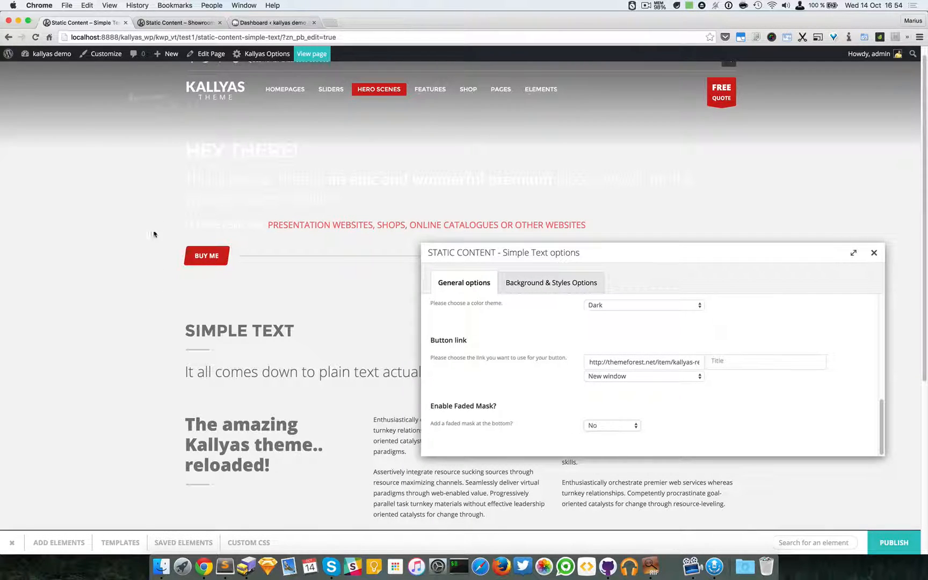
- Set the background source to Image and insert port-770732_1920
{"action": "left_click", "coordinate": [550, 283]}
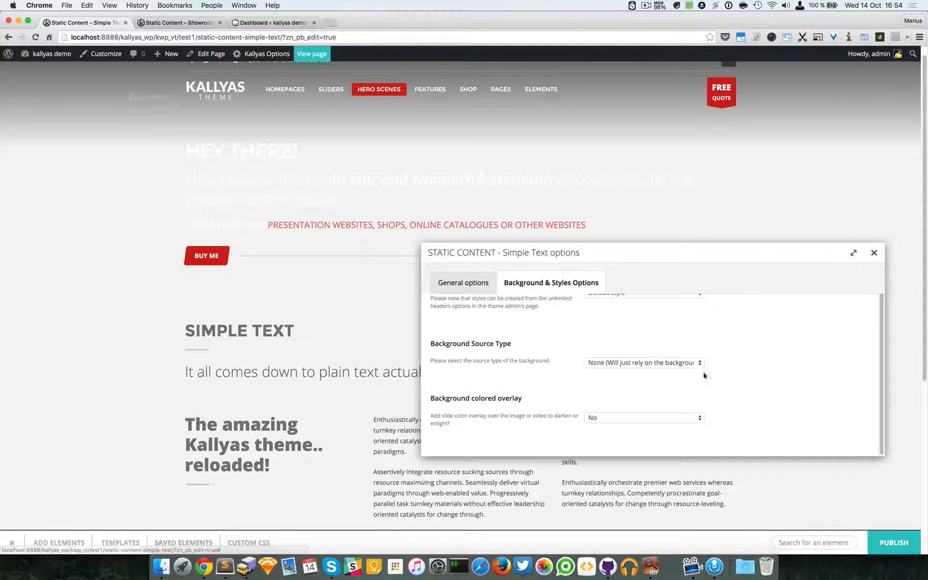
{"action": "left_click", "coordinate": [643, 363]}
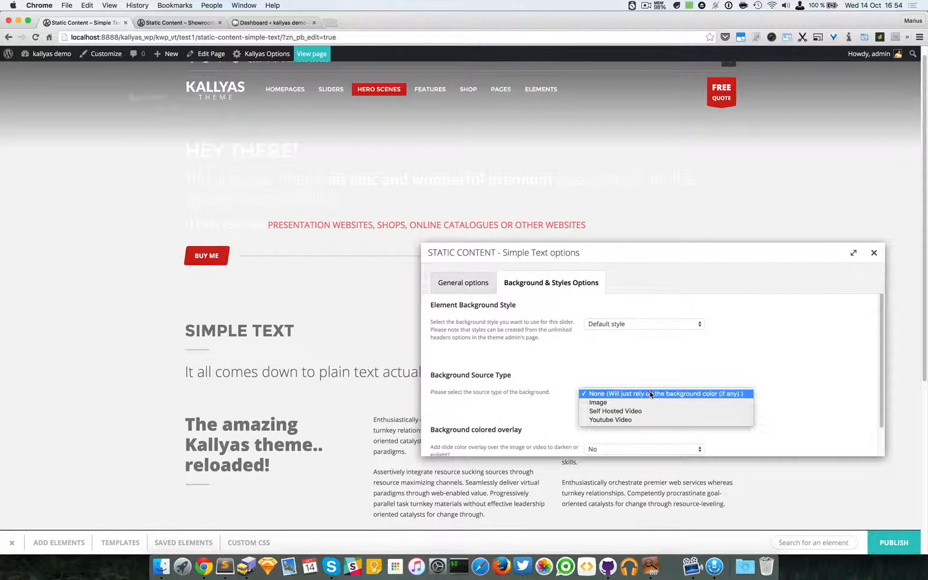
{"action": "left_click", "coordinate": [598, 402]}
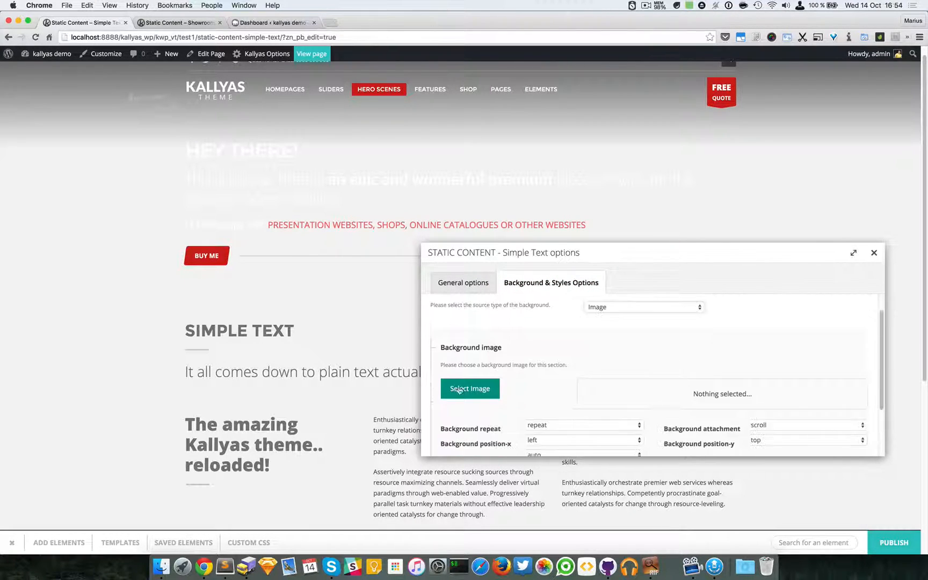
{"action": "left_click", "coordinate": [469, 389]}
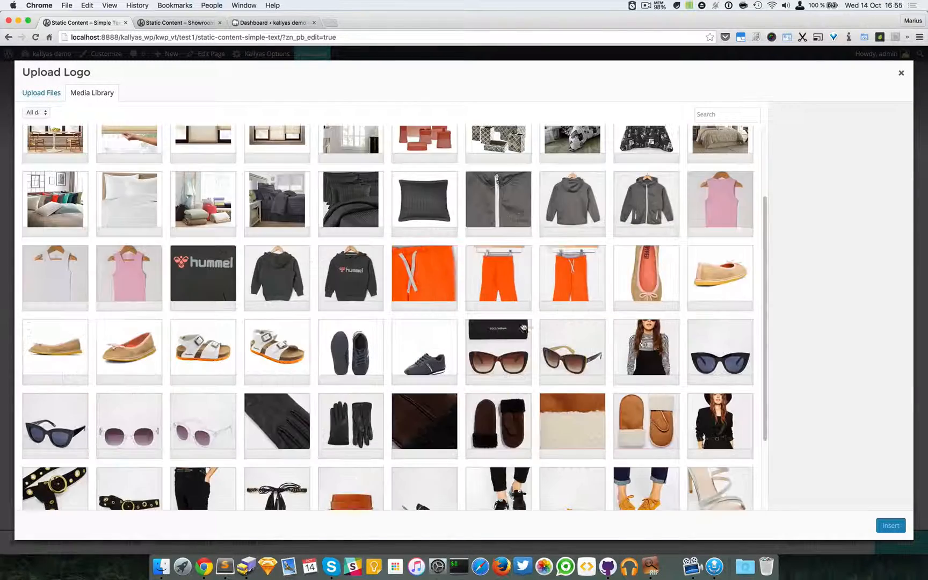
{"action": "scroll", "scroll_direction": "down", "scroll_amount": 3}
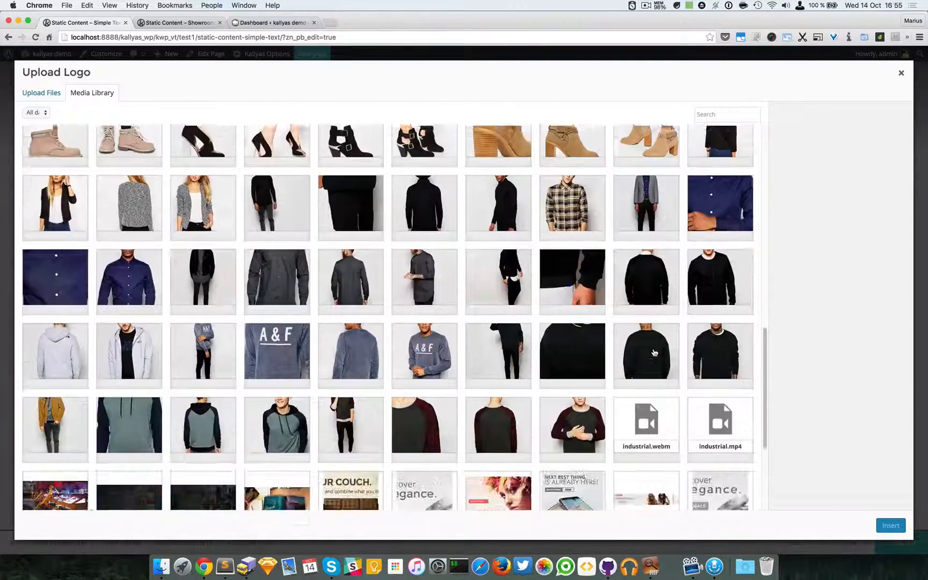
{"action": "scroll", "scroll_direction": "down", "scroll_amount": 3}
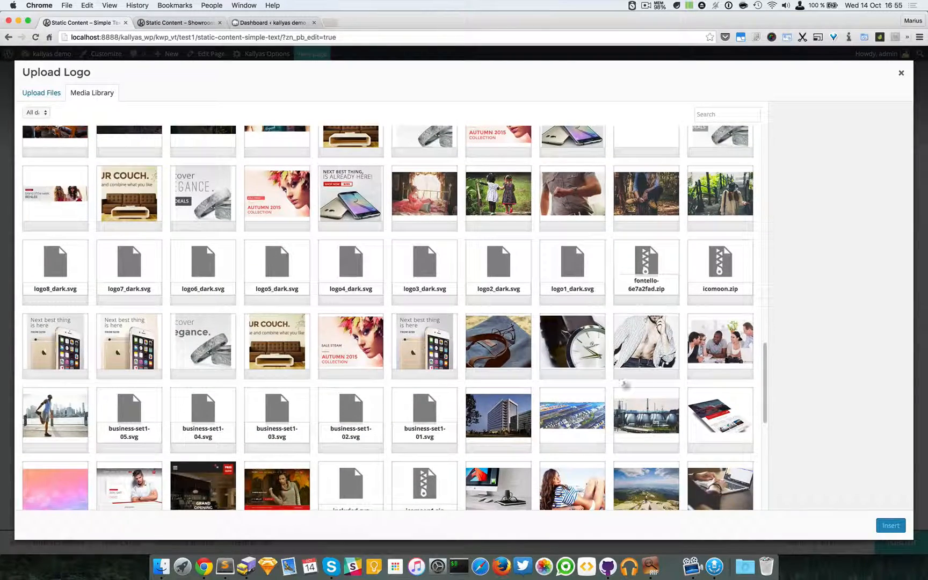
{"action": "left_click", "coordinate": [572, 420]}
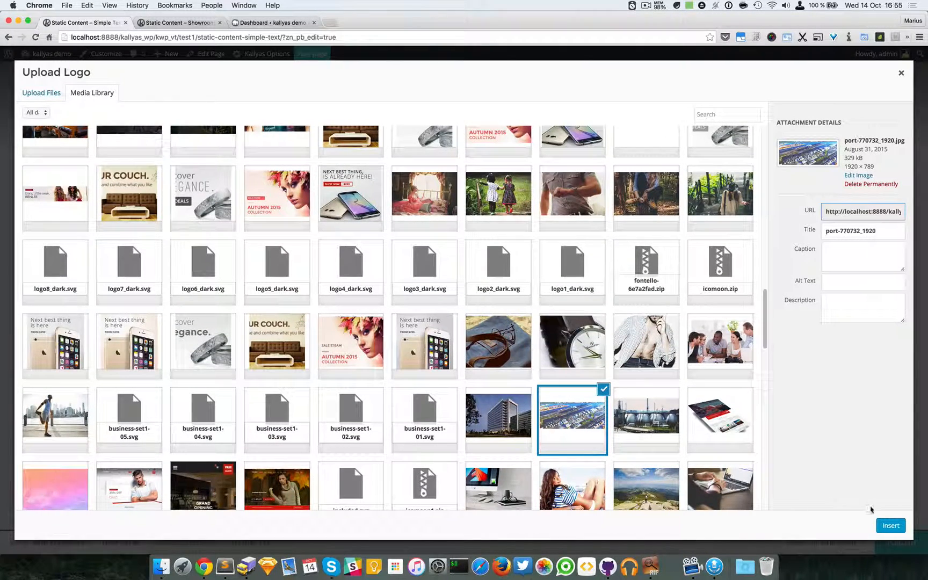
{"action": "left_click", "coordinate": [890, 525]}
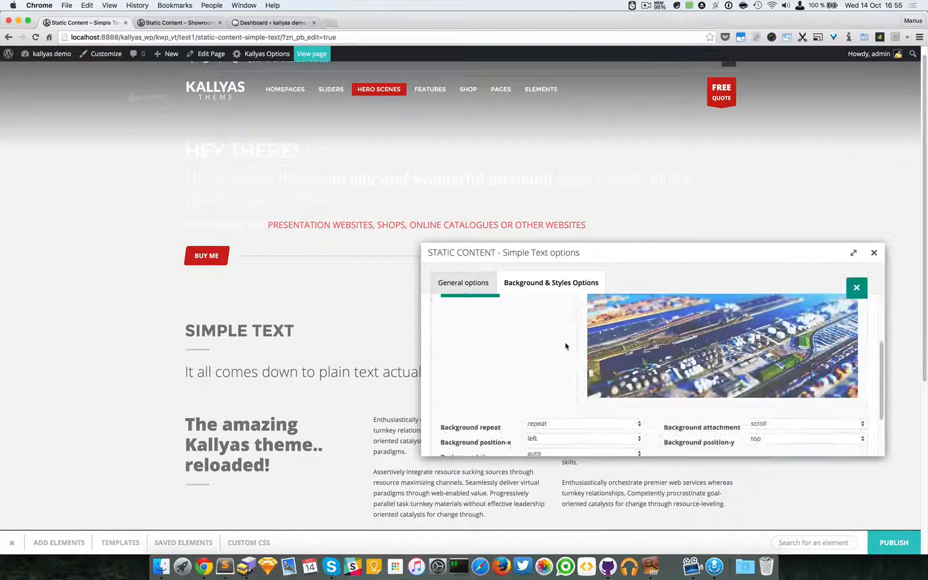
- Set the background image to no-repeat with cover sizing
{"action": "left_click", "coordinate": [582, 424]}
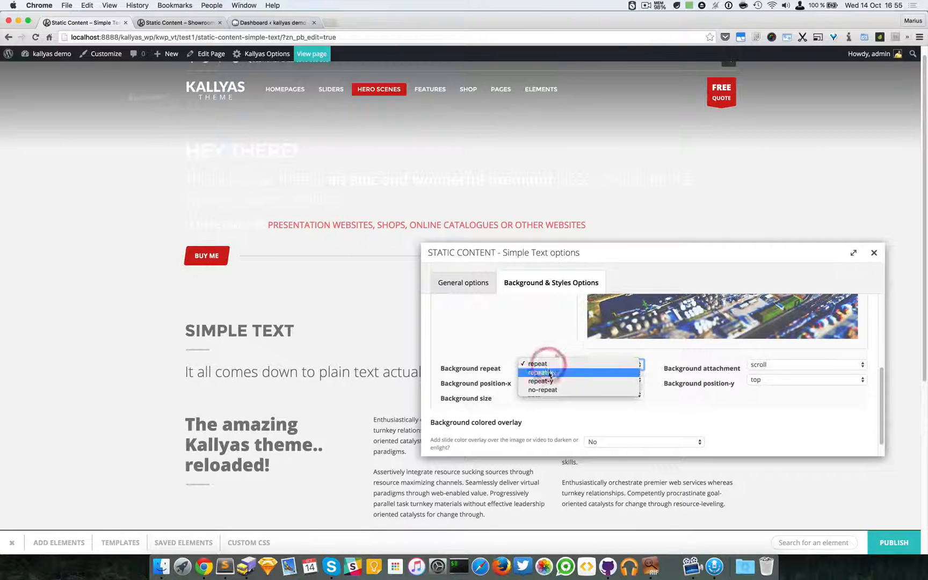
{"action": "left_click", "coordinate": [542, 389]}
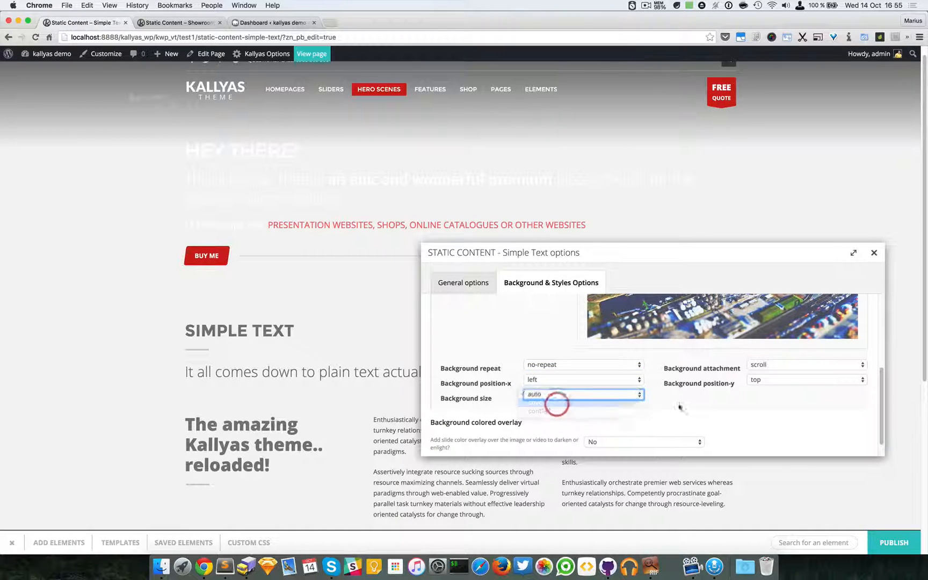
{"action": "left_click", "coordinate": [533, 395]}
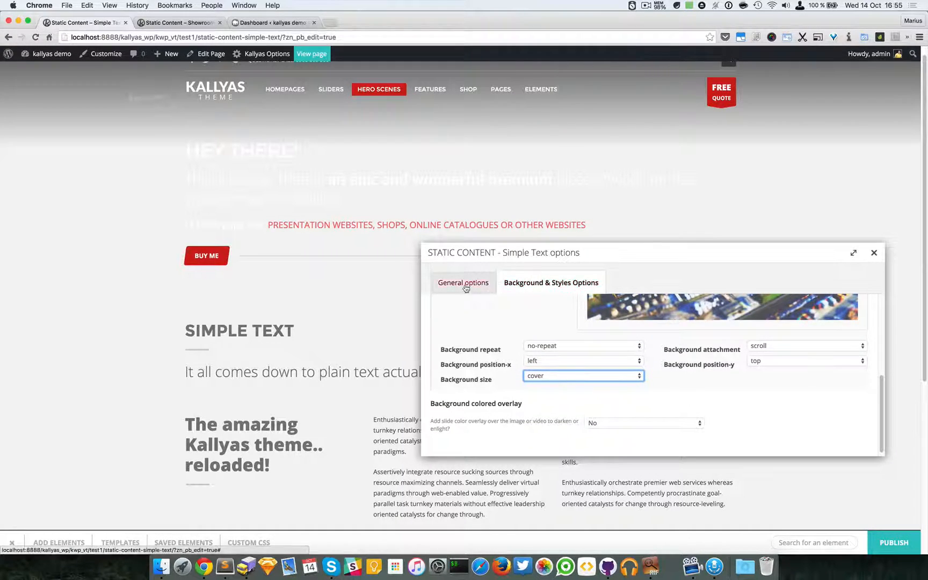
- Return to General options and refresh the preview to show the port image background
{"action": "left_click", "coordinate": [464, 282]}
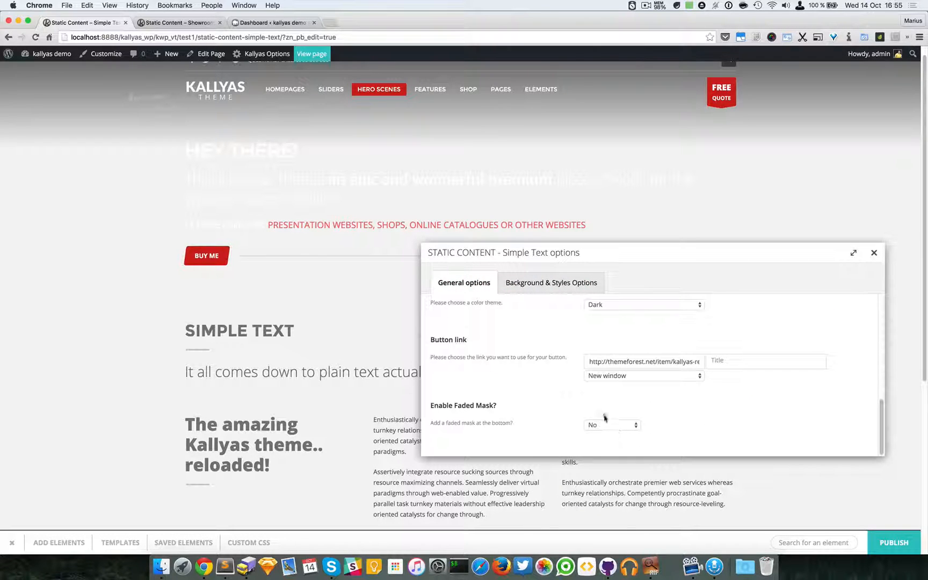
{"action": "mouse_move", "coordinate": [629, 436]}
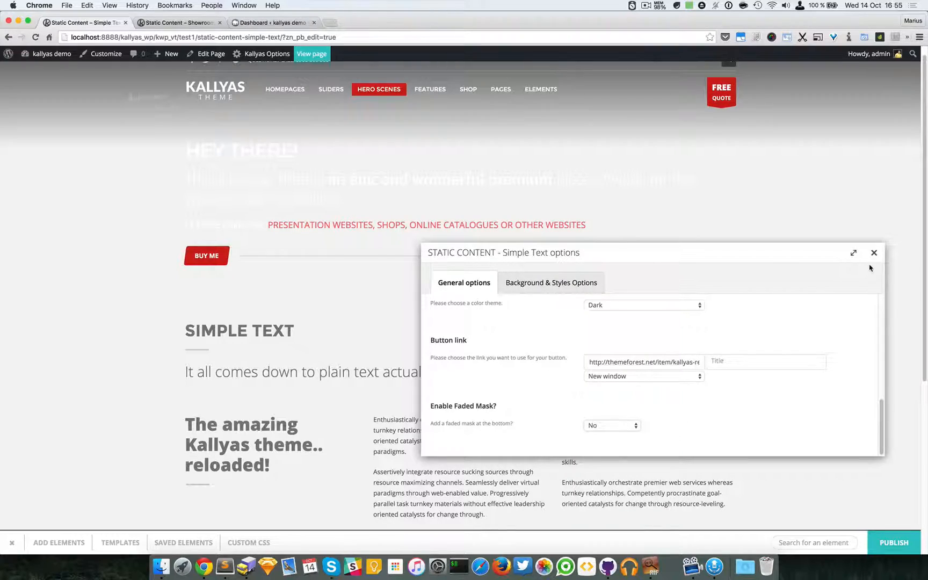
{"action": "left_click", "coordinate": [874, 253]}
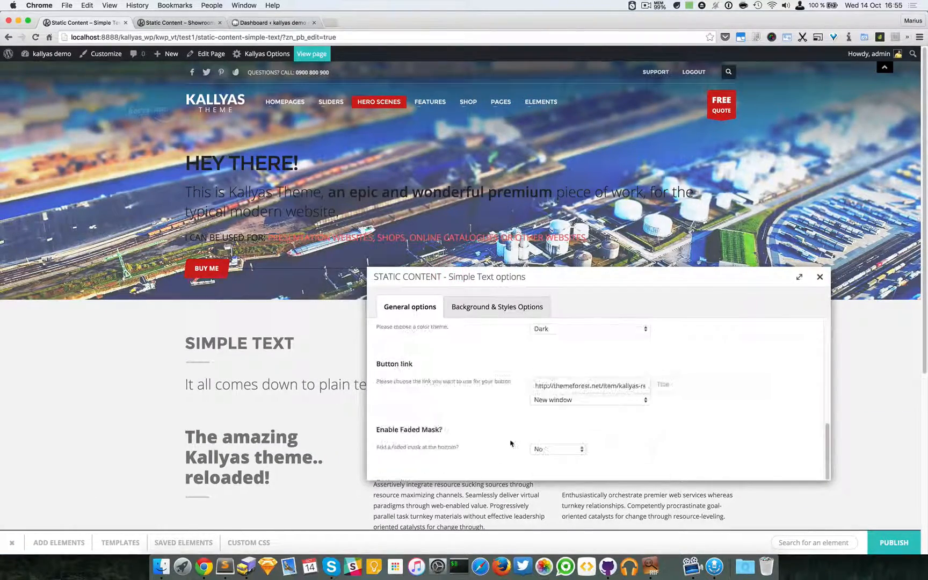
- Enable the faded bottom mask and set the text color theme to Light
{"action": "left_click", "coordinate": [557, 449]}
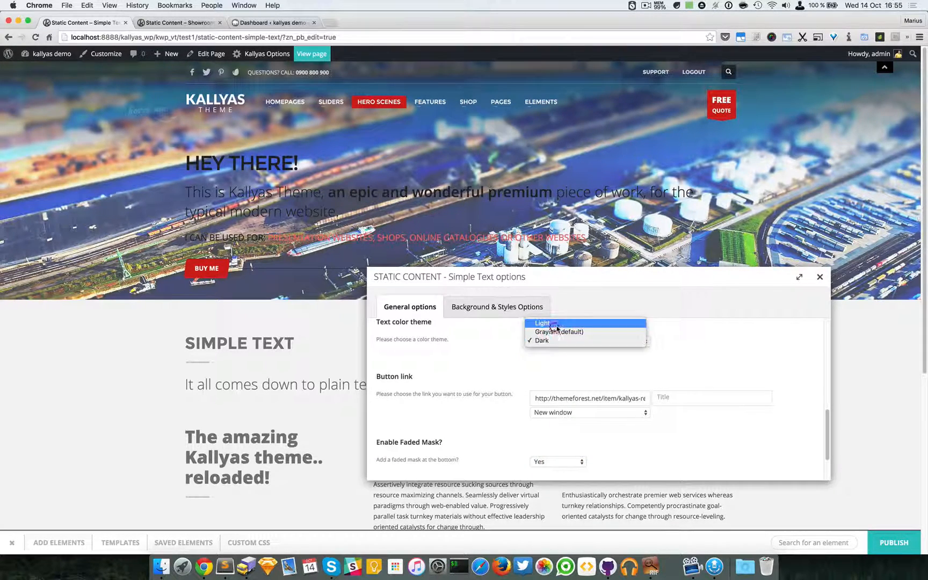
{"action": "left_click", "coordinate": [821, 278]}
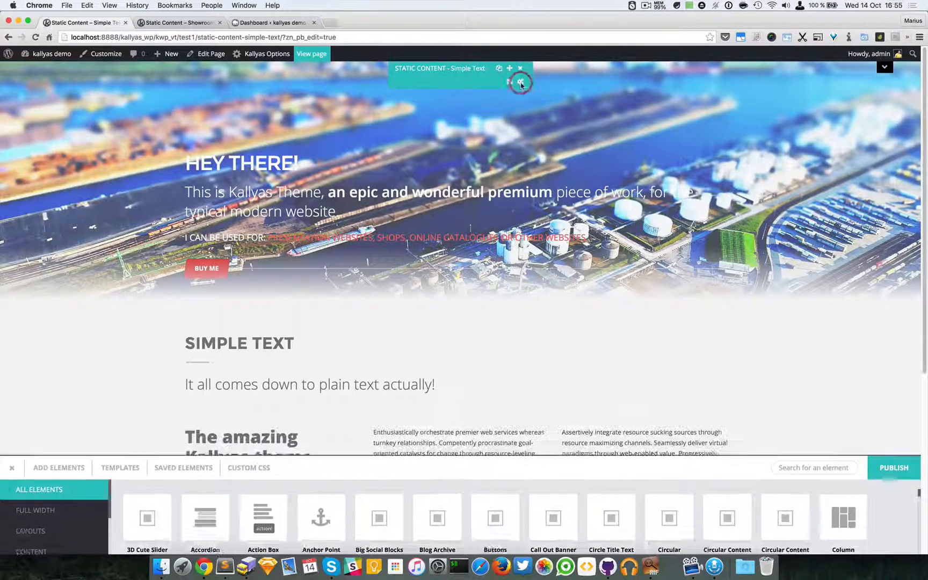
- Reopen the Static Content hero's options via its toolbar edit icon
{"action": "left_click", "coordinate": [520, 81]}
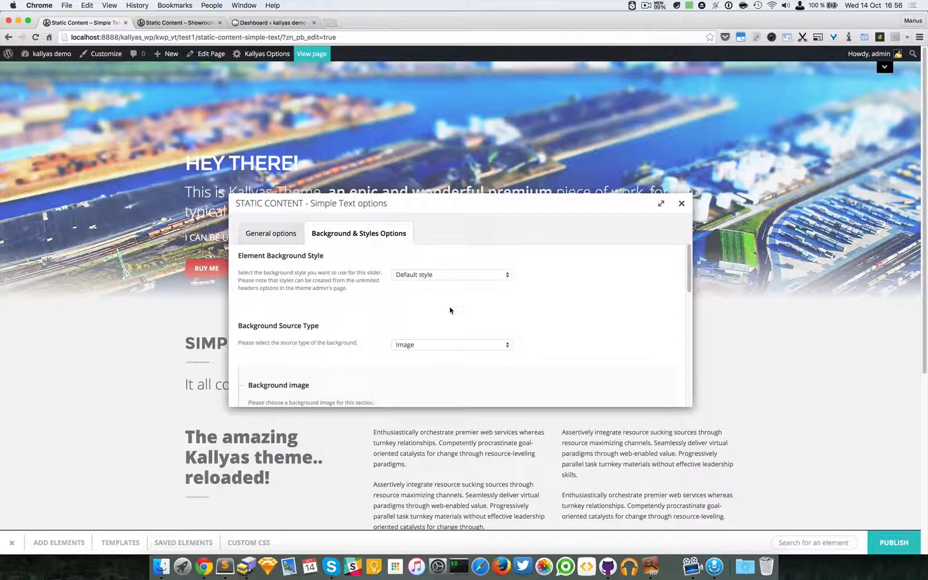
{"action": "mouse_move", "coordinate": [340, 330]}
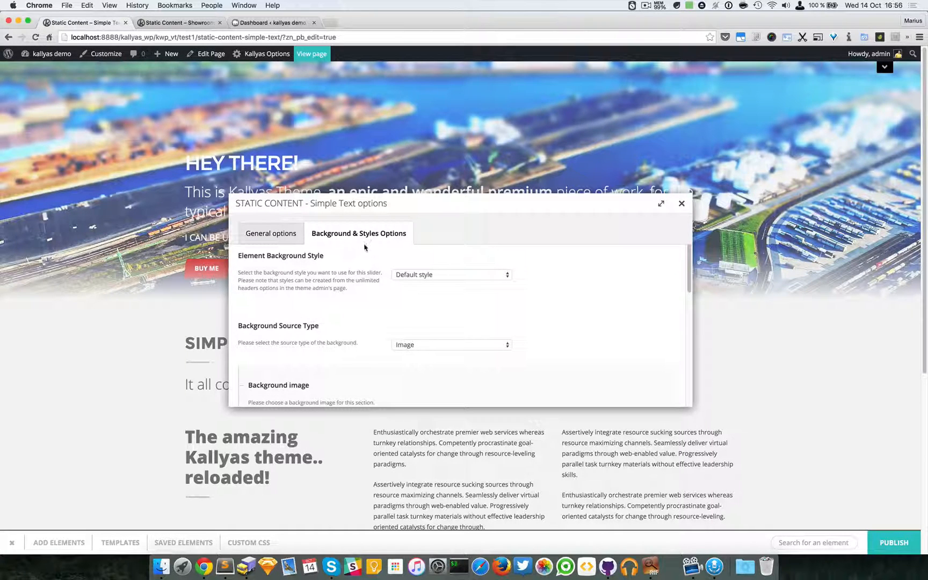
{"action": "mouse_move", "coordinate": [382, 273]}
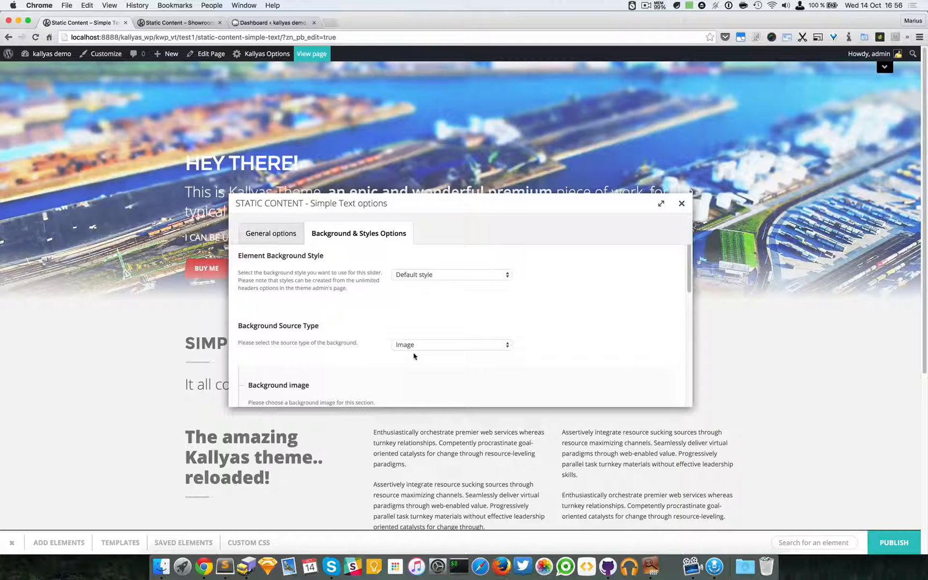
{"action": "mouse_move", "coordinate": [389, 385]}
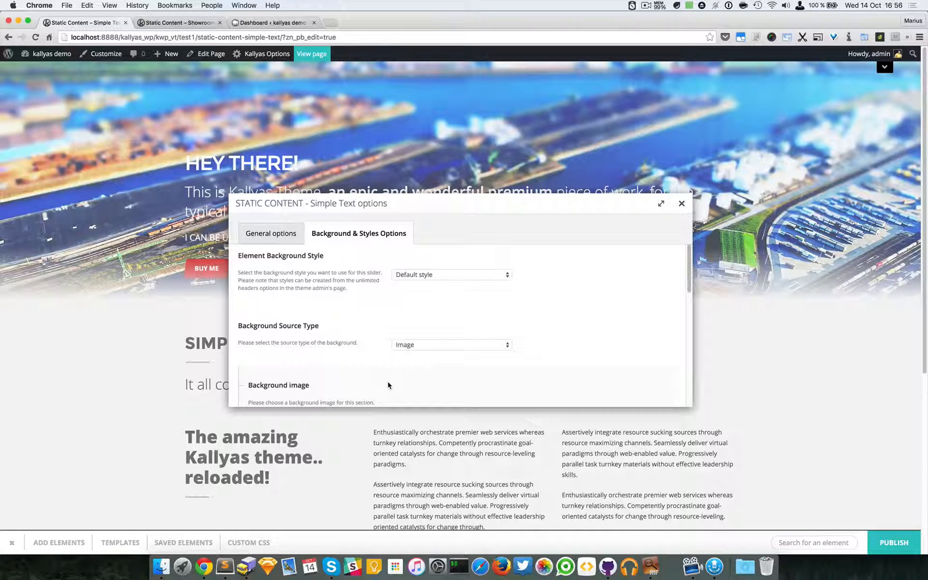
{"action": "mouse_move", "coordinate": [381, 303]}
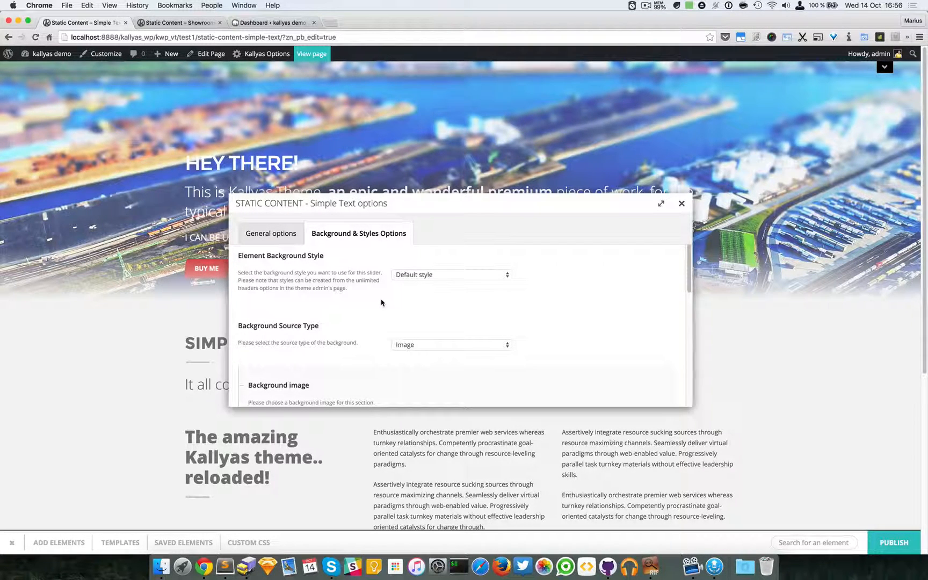